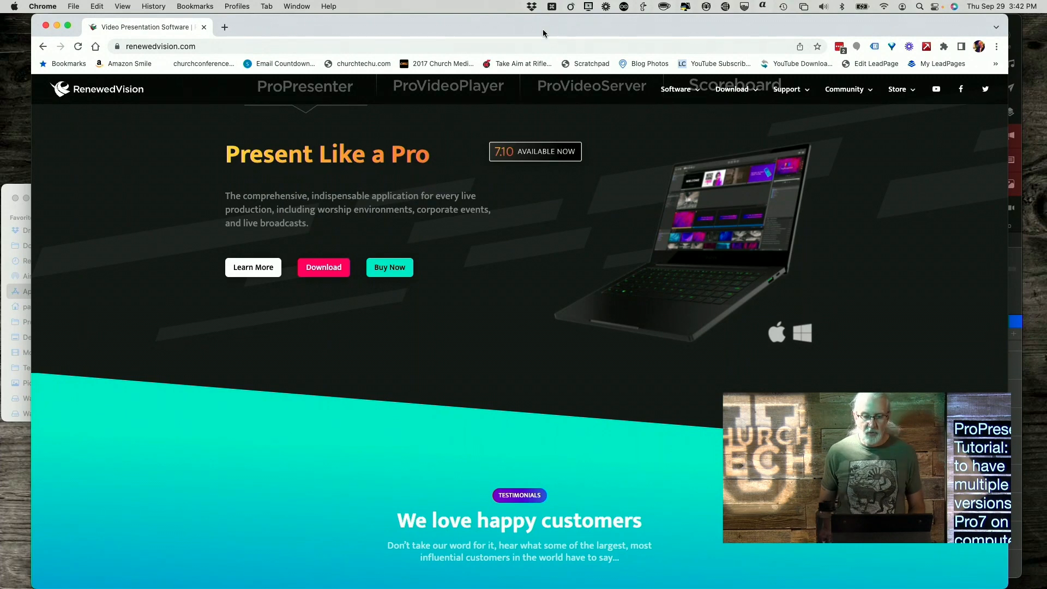
pyautogui.moveTo(365, 54)
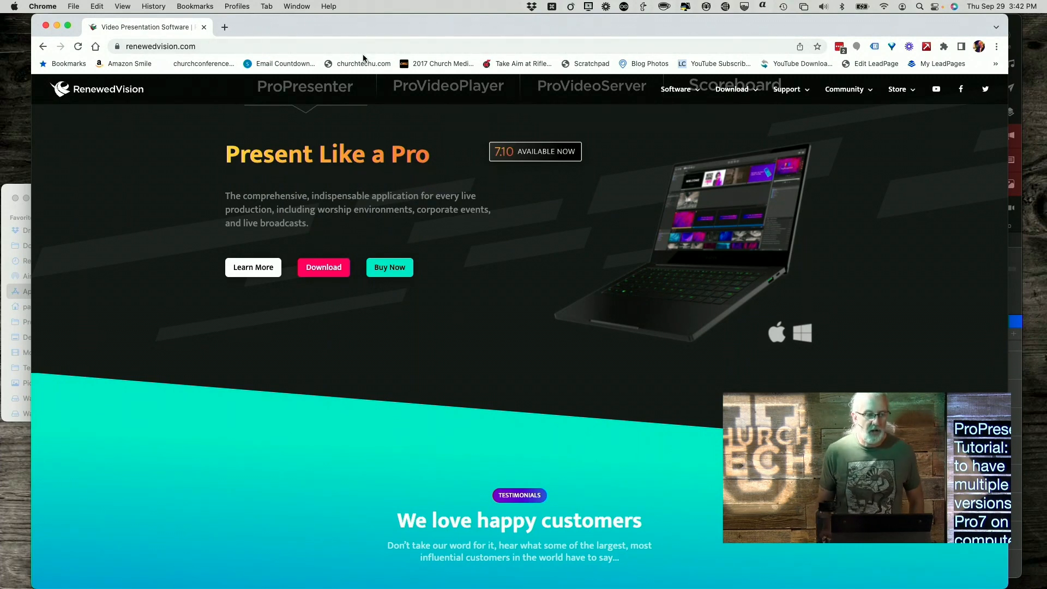
pyautogui.moveTo(171, 65)
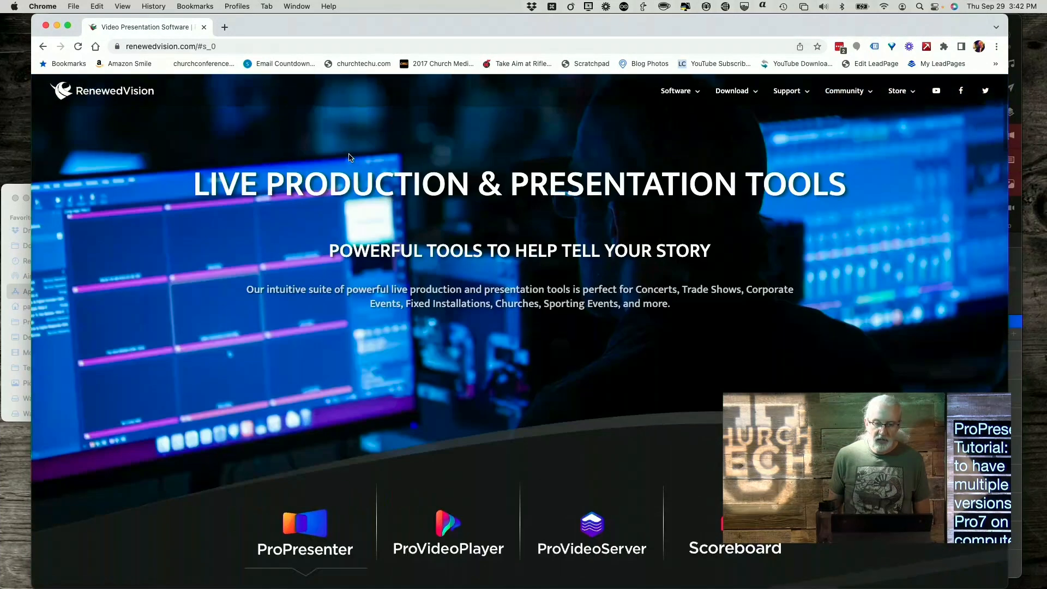
# Show the RenewedVision software download list with ProPresenter first
pyautogui.click(732, 96)
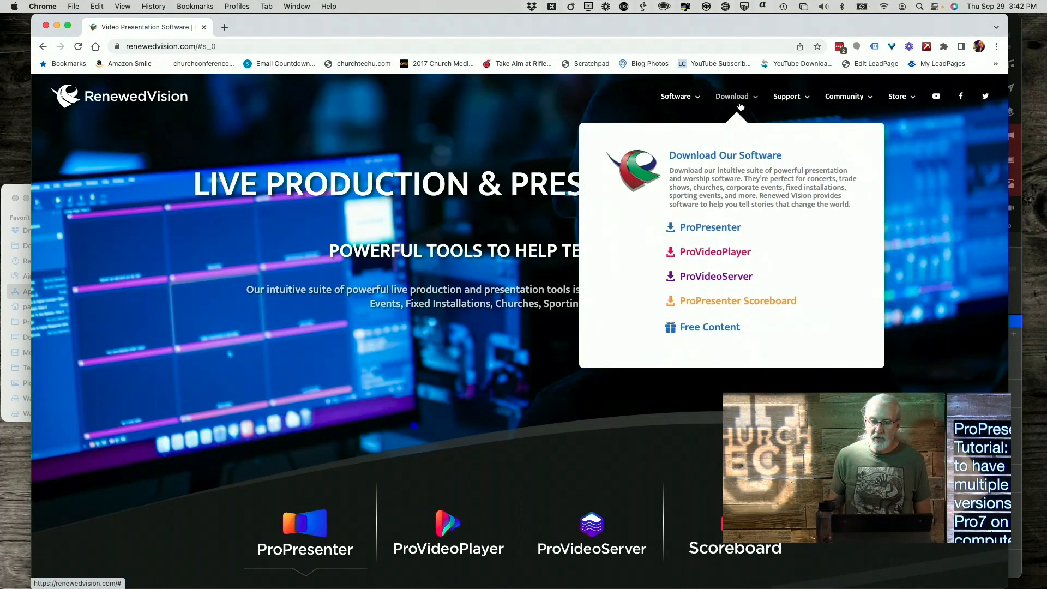
pyautogui.moveTo(709, 227)
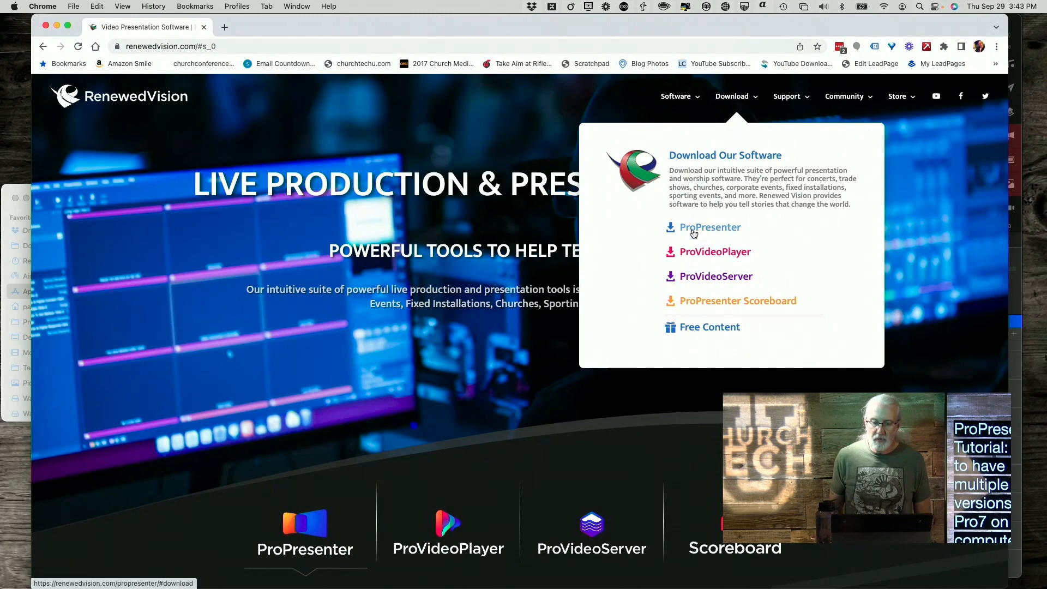
# Go to the ProPresenter download page showing the access form
pyautogui.click(710, 227)
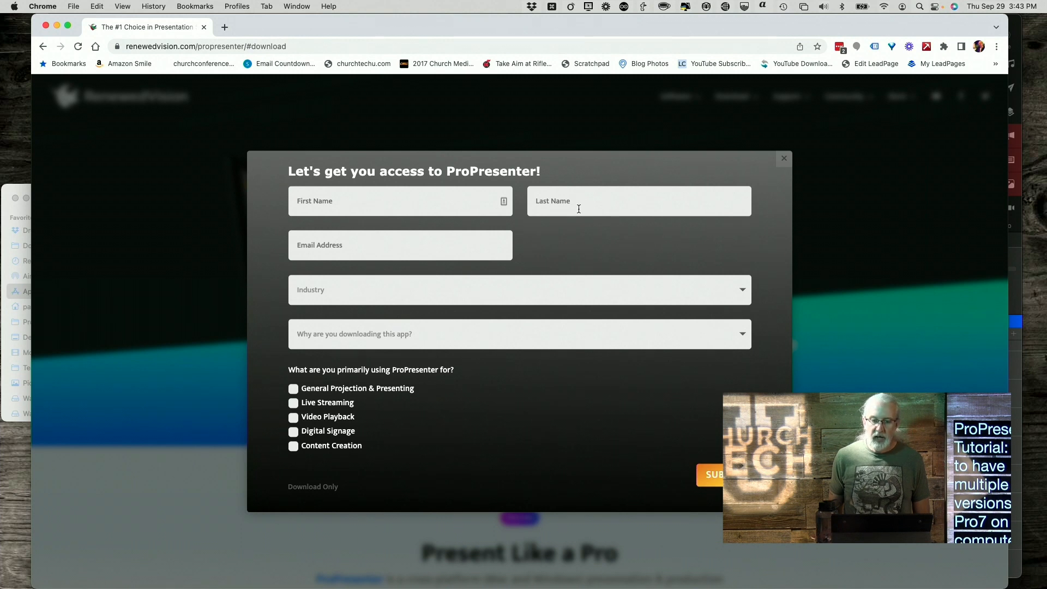
pyautogui.moveTo(469, 345)
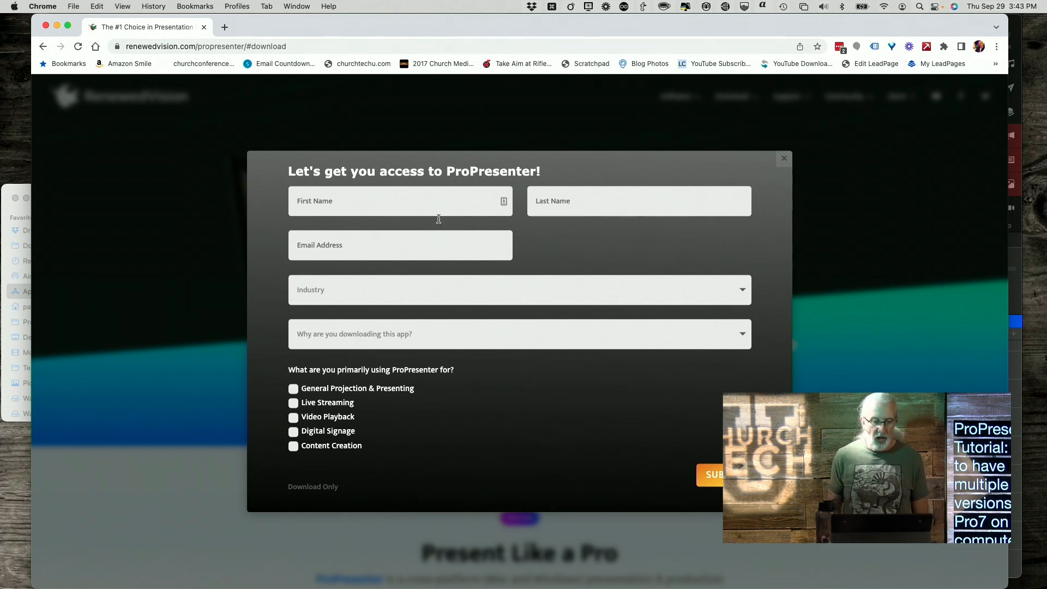
pyautogui.moveTo(323, 428)
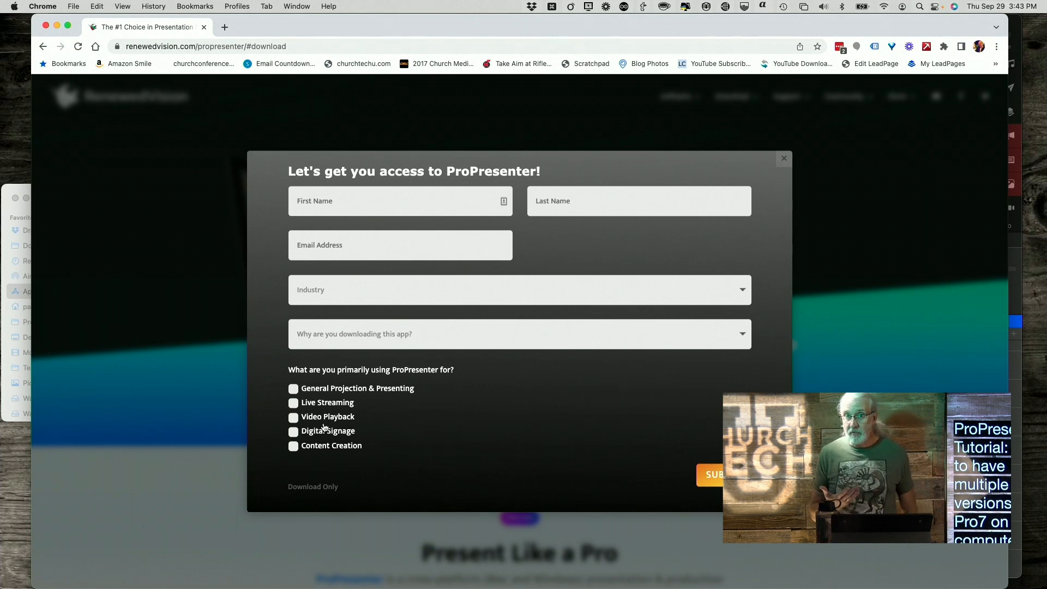
pyautogui.moveTo(312, 493)
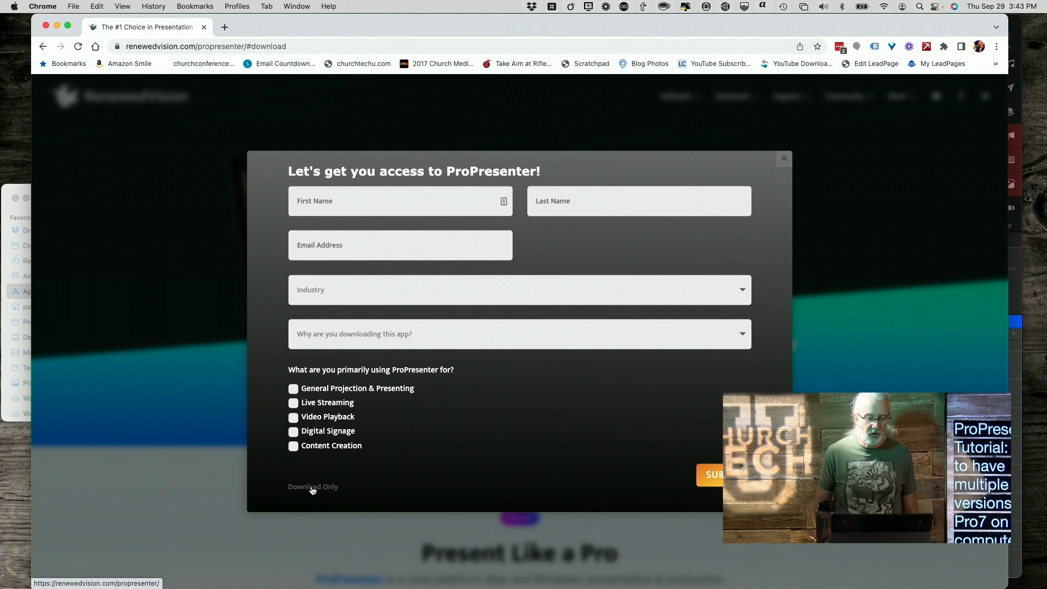
pyautogui.moveTo(305, 501)
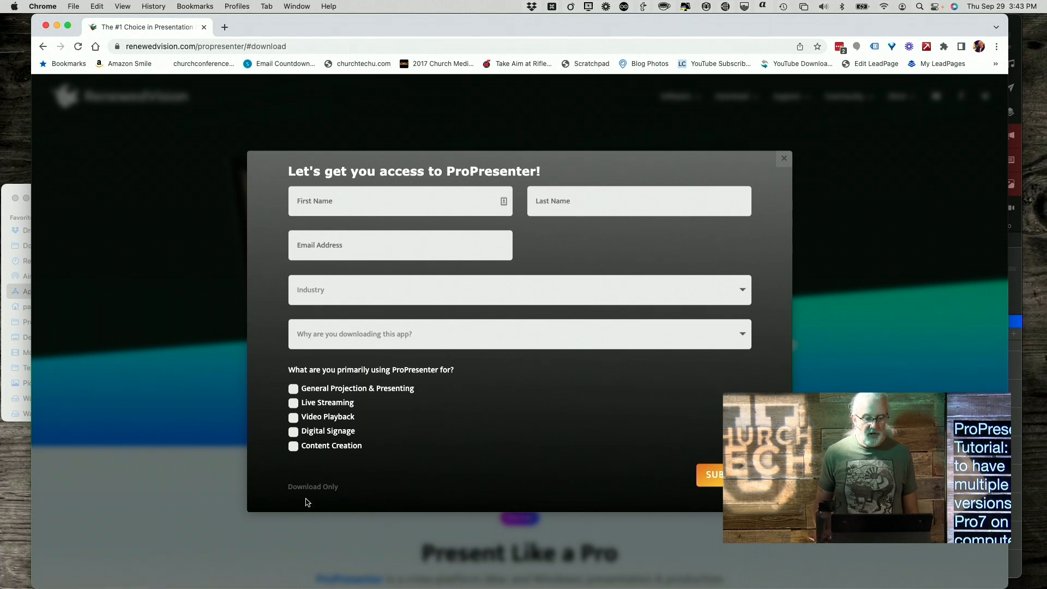
pyautogui.moveTo(313, 488)
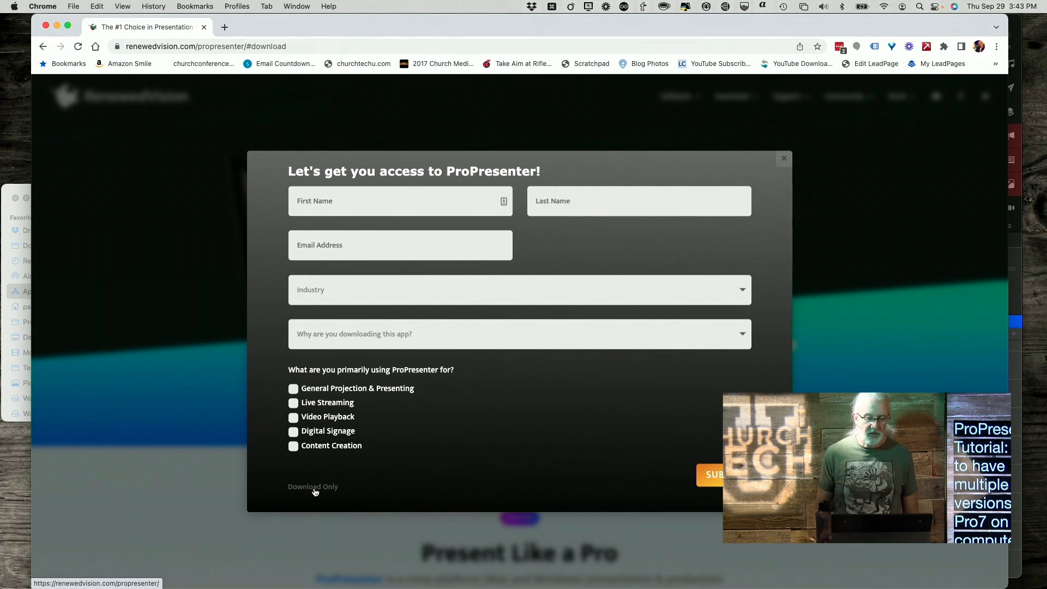
# Skip the form via 'Download Only' to reach the Pro7 Mac and Windows downloads
pyautogui.click(313, 486)
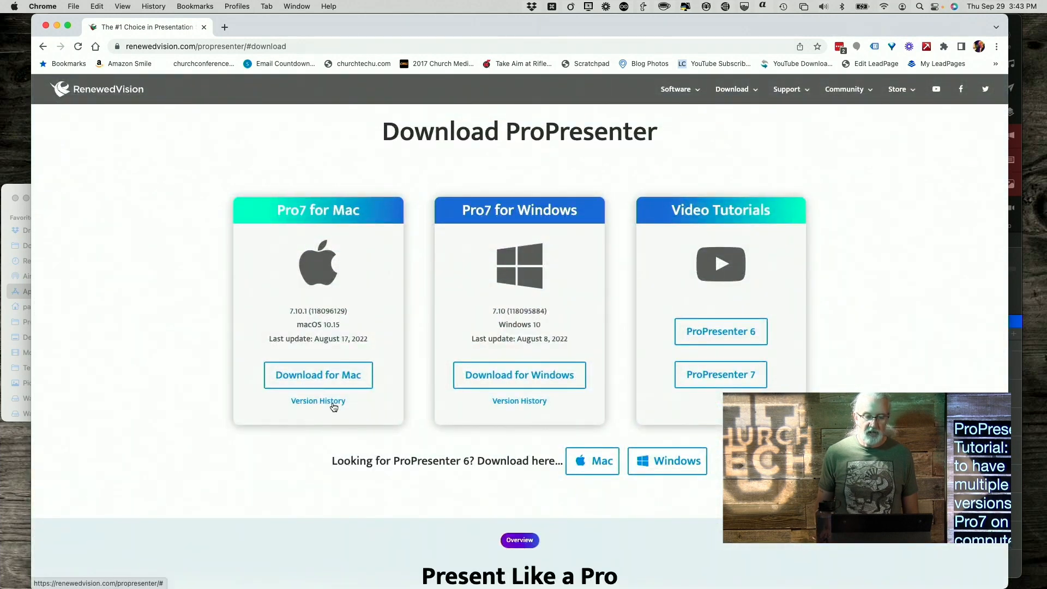
pyautogui.moveTo(354, 204)
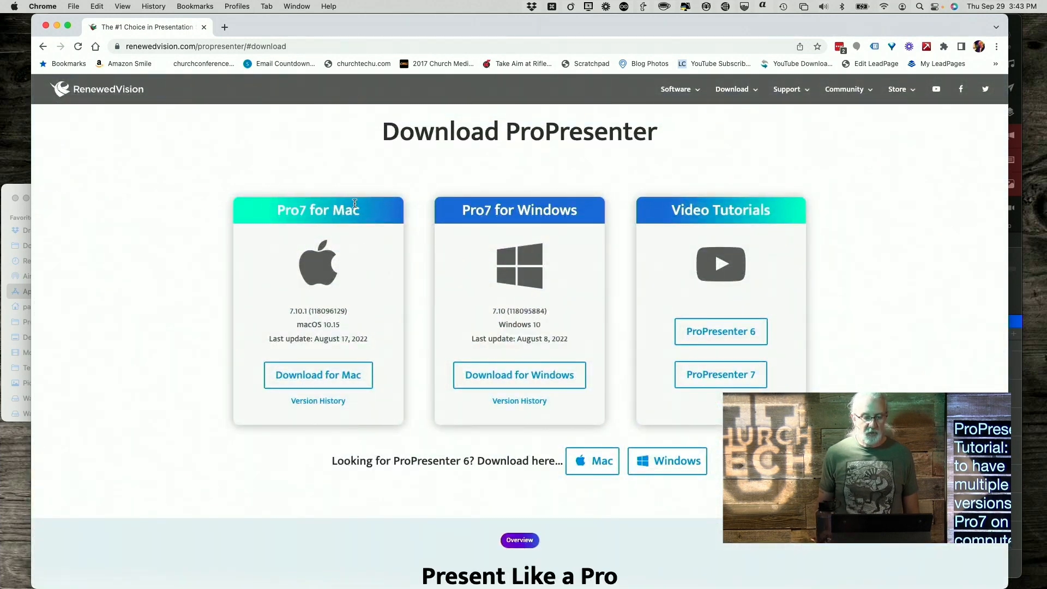
pyautogui.moveTo(318, 362)
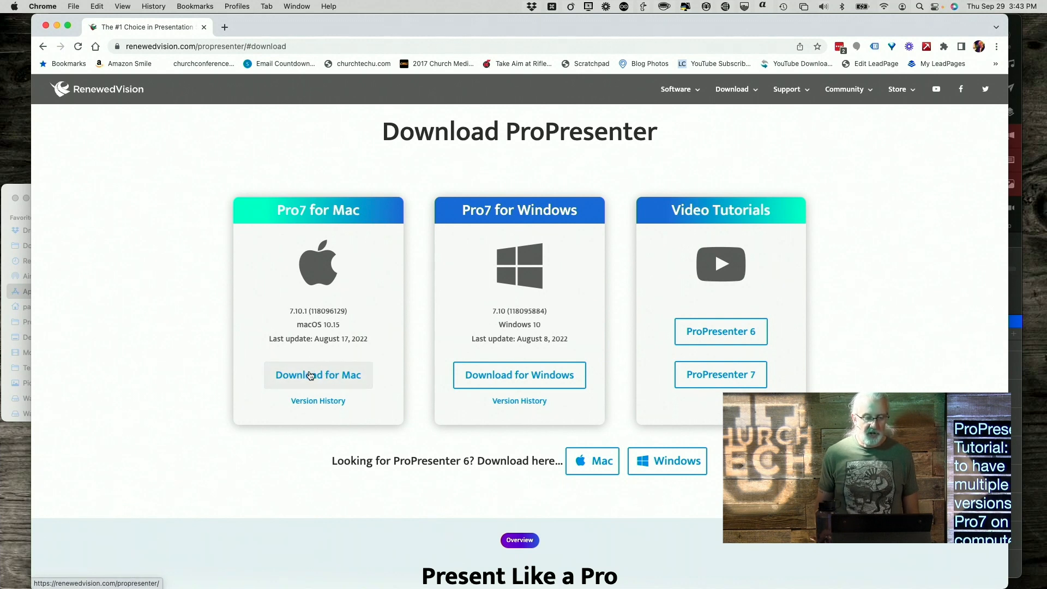
pyautogui.moveTo(519, 374)
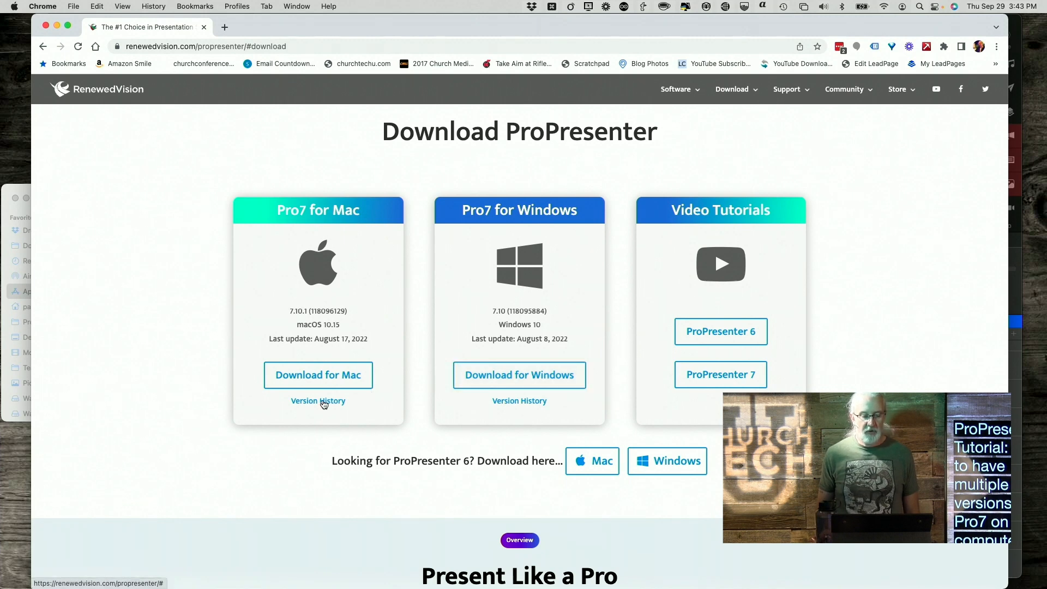
pyautogui.click(317, 401)
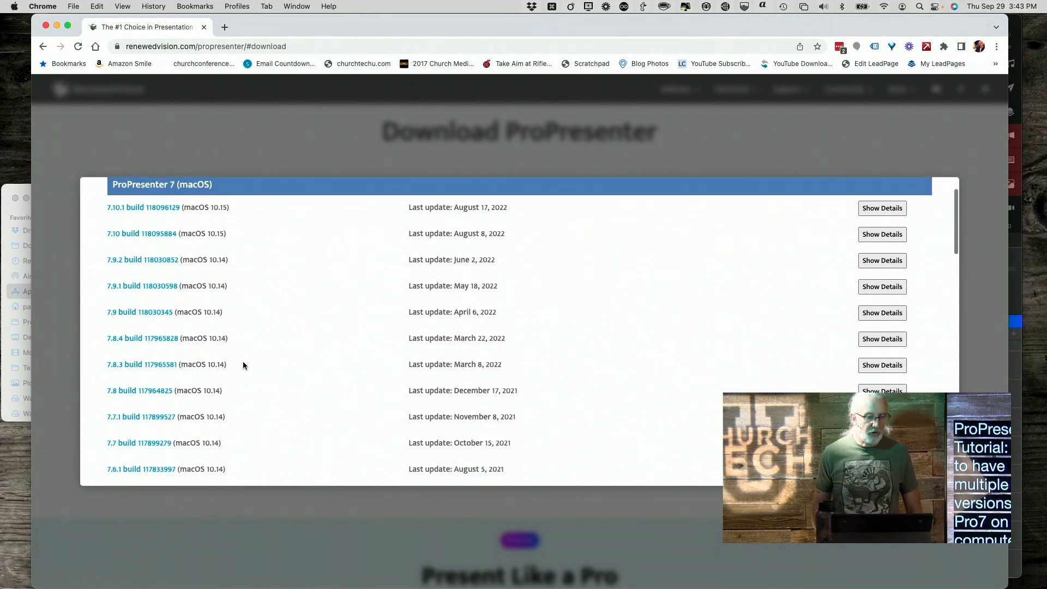
pyautogui.scroll(-3)
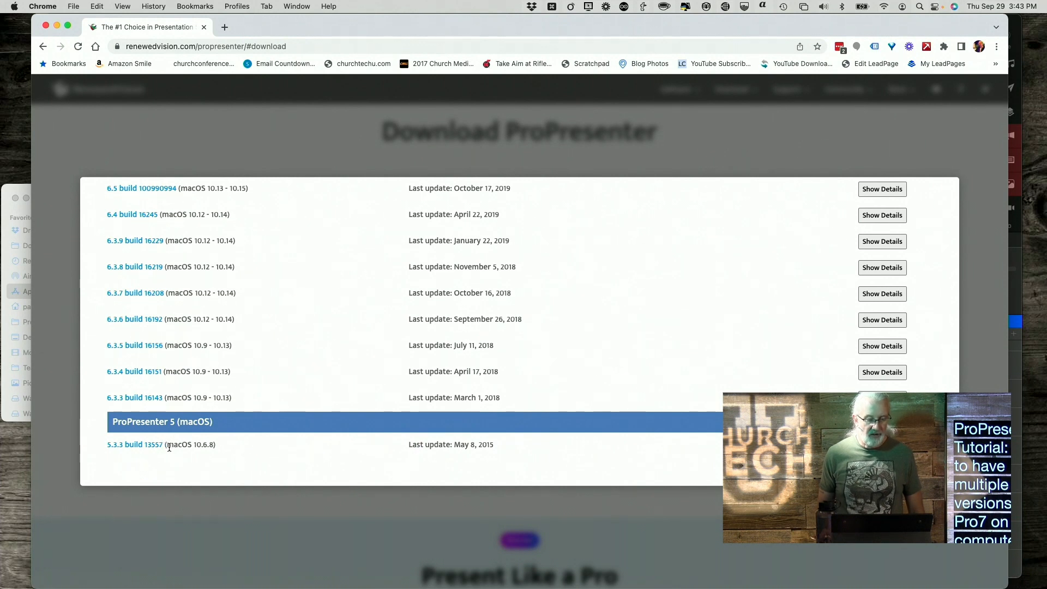
pyautogui.moveTo(158, 445)
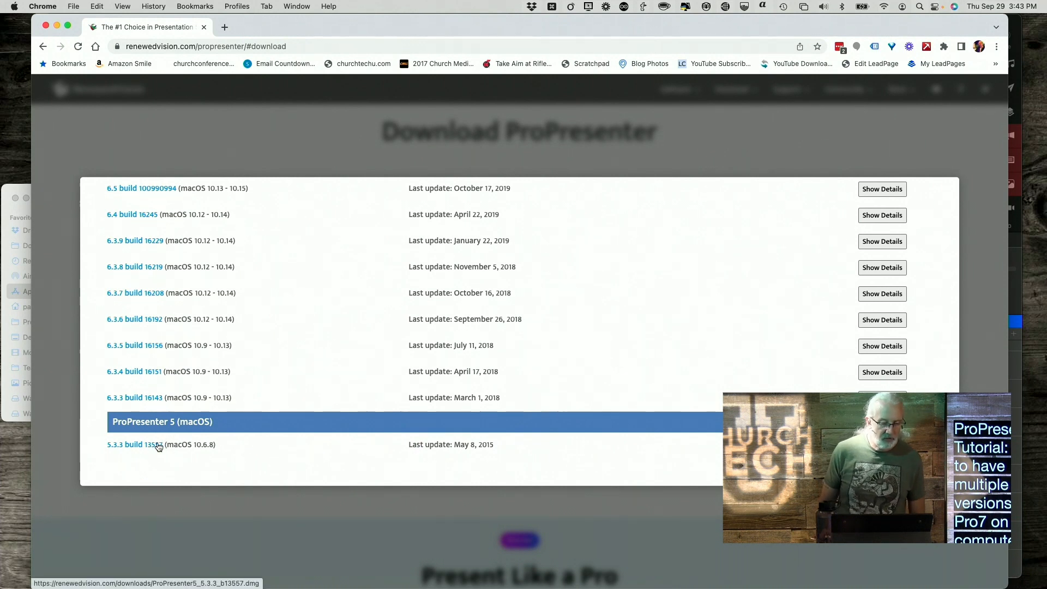
pyautogui.moveTo(196, 444)
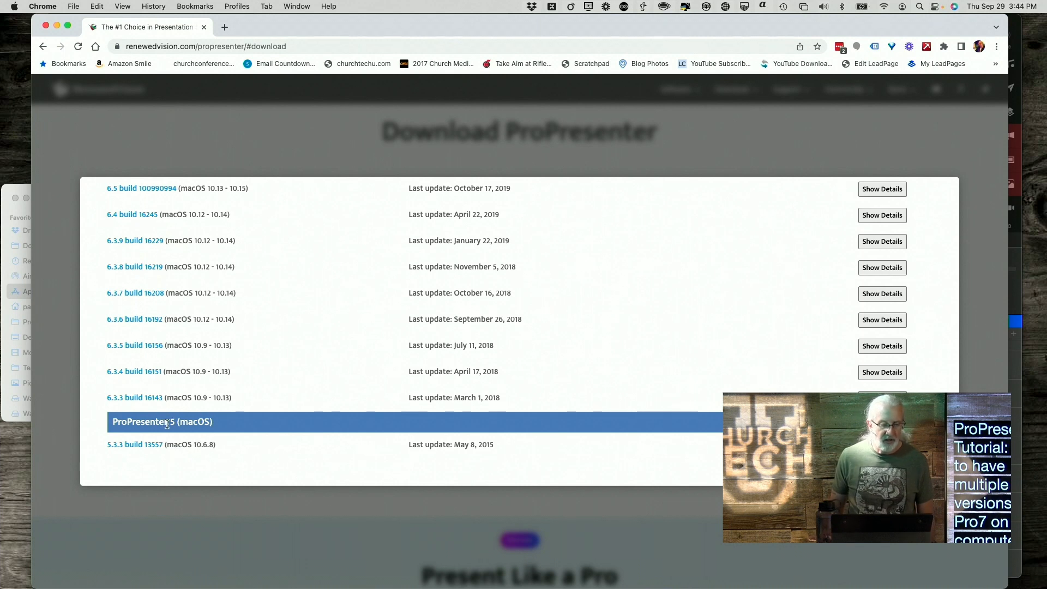
pyautogui.scroll(-3)
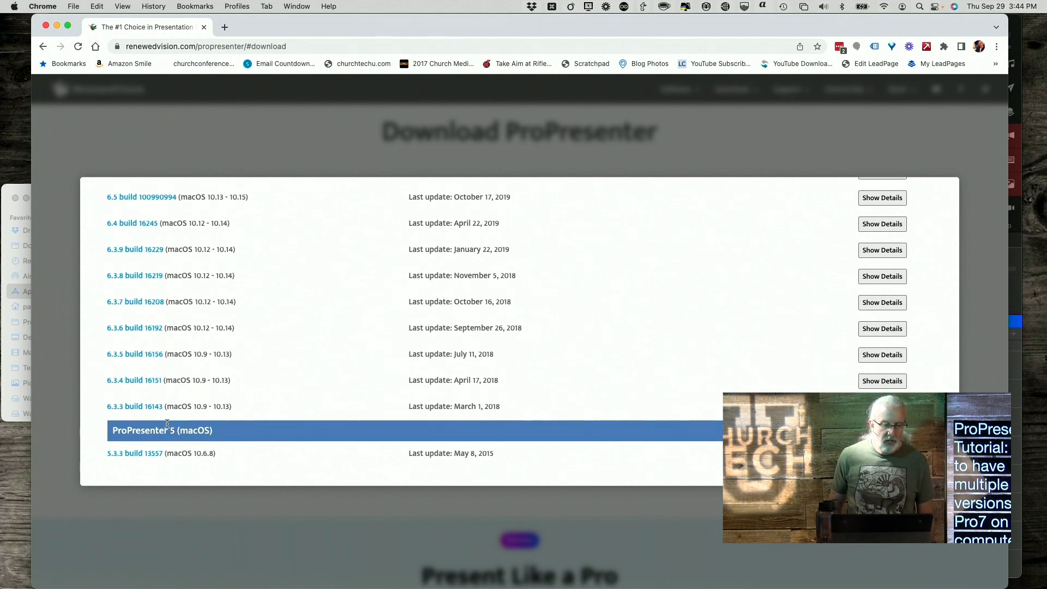
pyautogui.scroll(3)
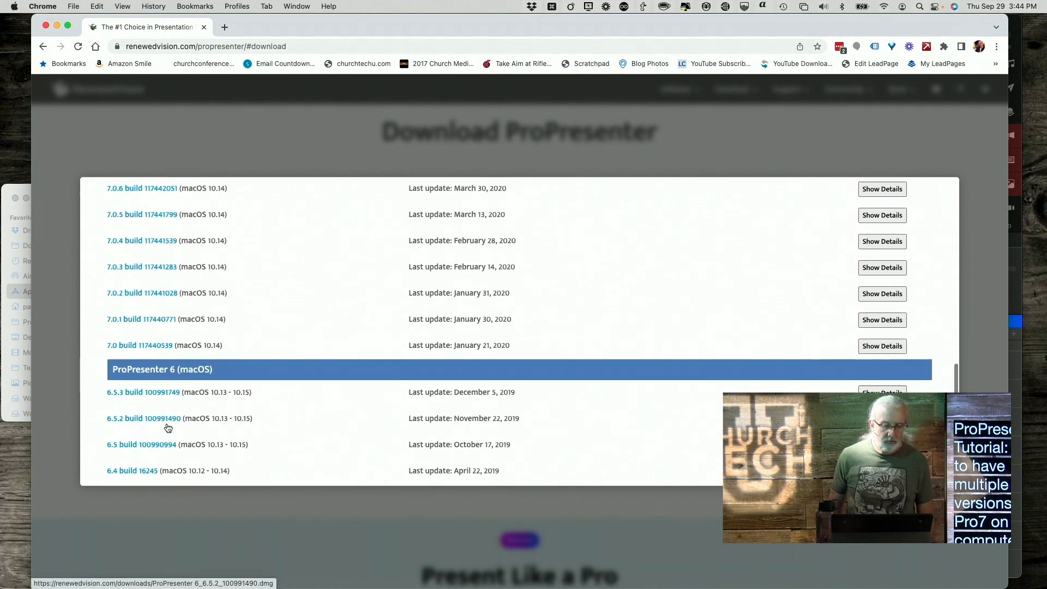
pyautogui.scroll(-3)
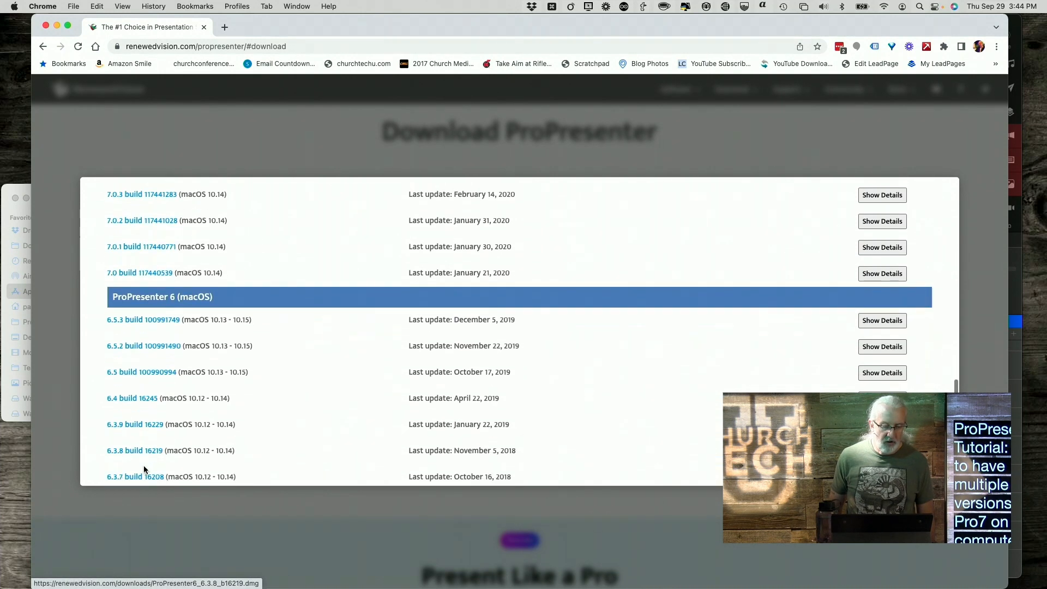
pyautogui.scroll(-3)
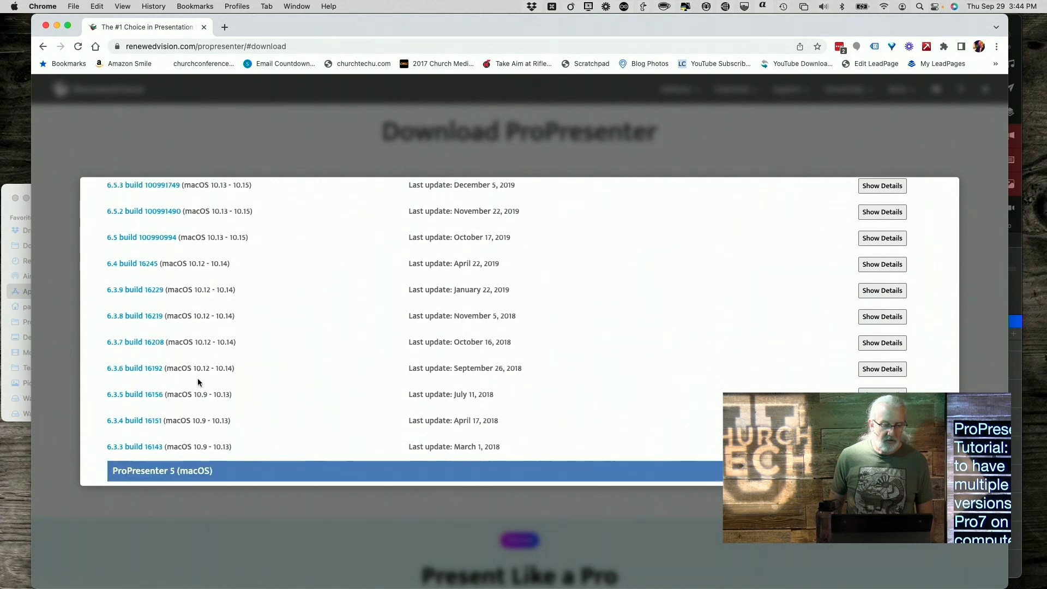
pyautogui.scroll(-3)
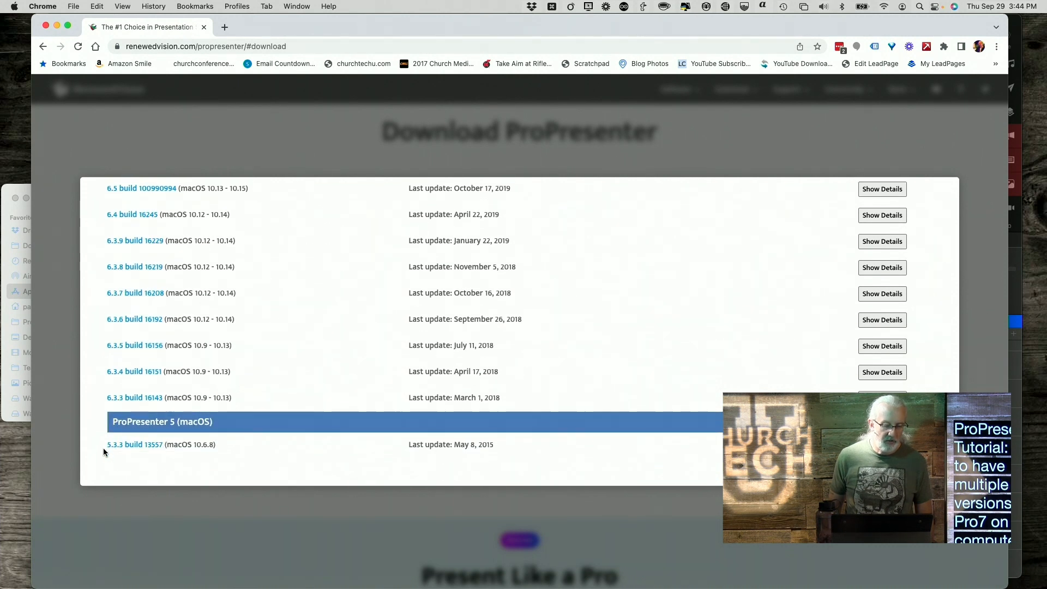
pyautogui.moveTo(127, 454)
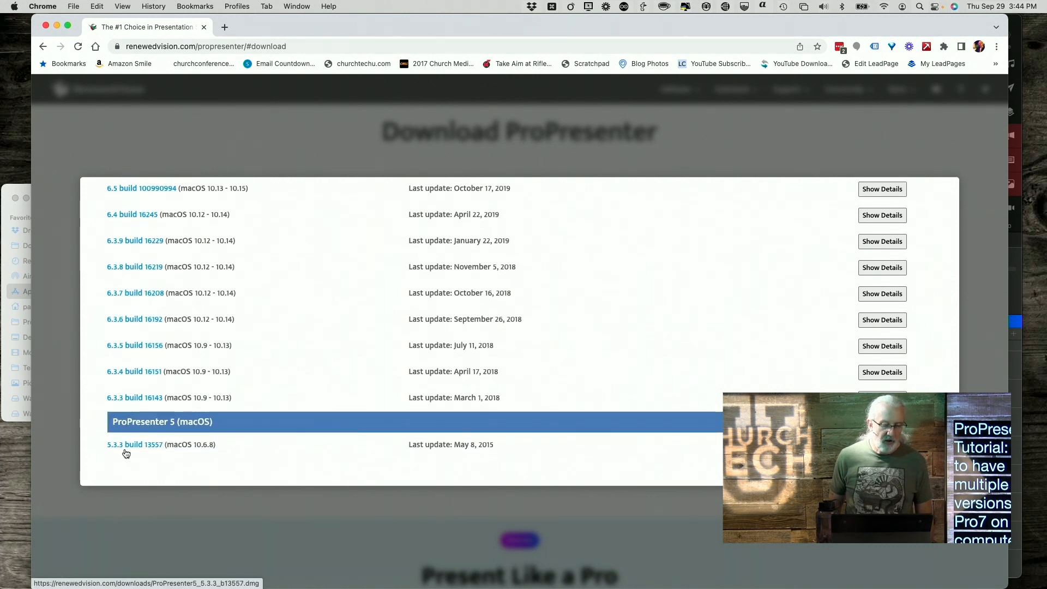
pyautogui.scroll(3)
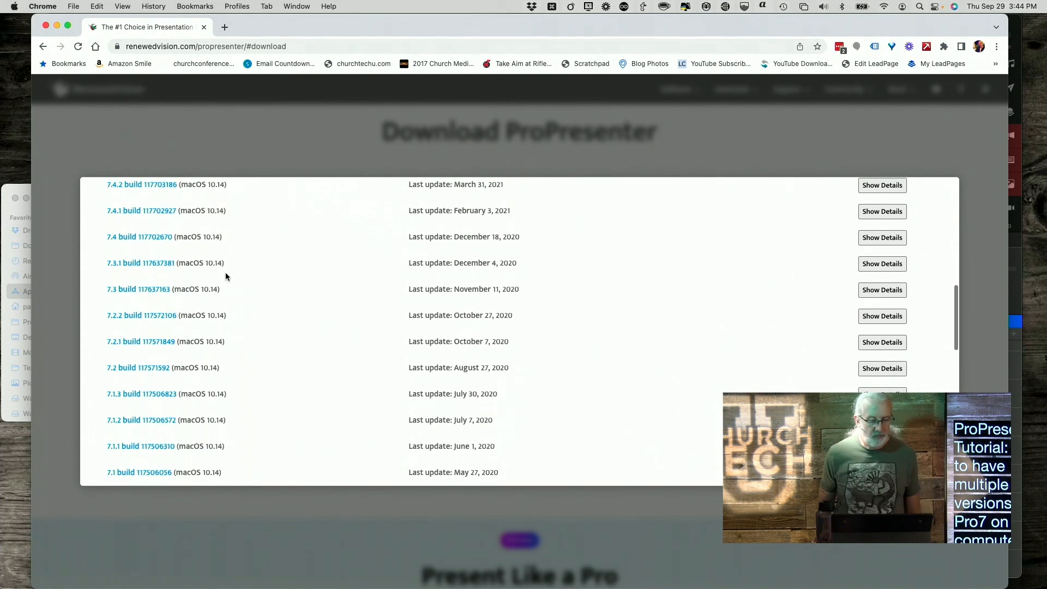
pyautogui.scroll(-3)
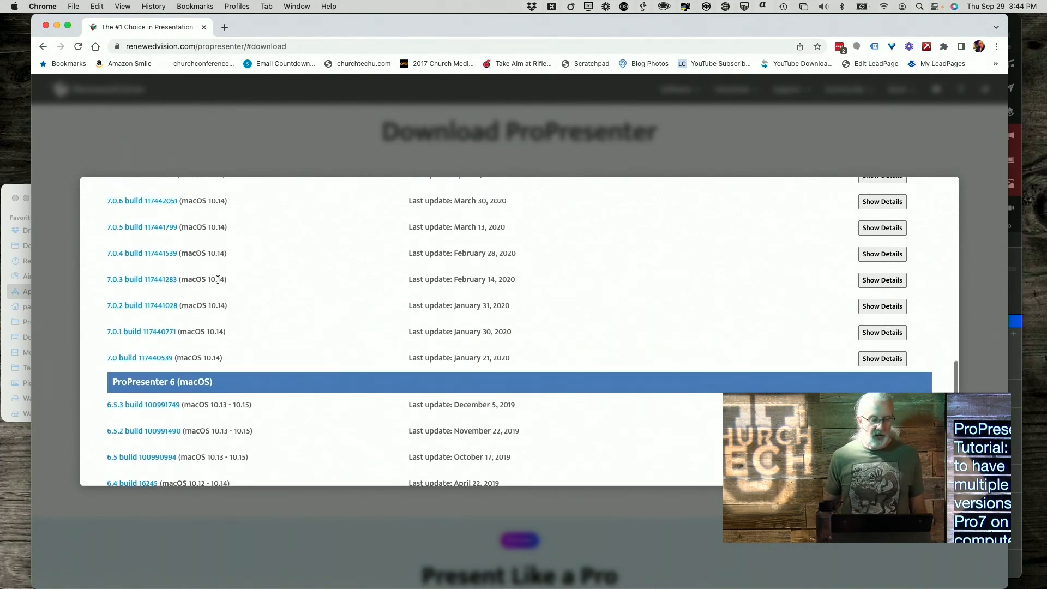
pyautogui.scroll(-3)
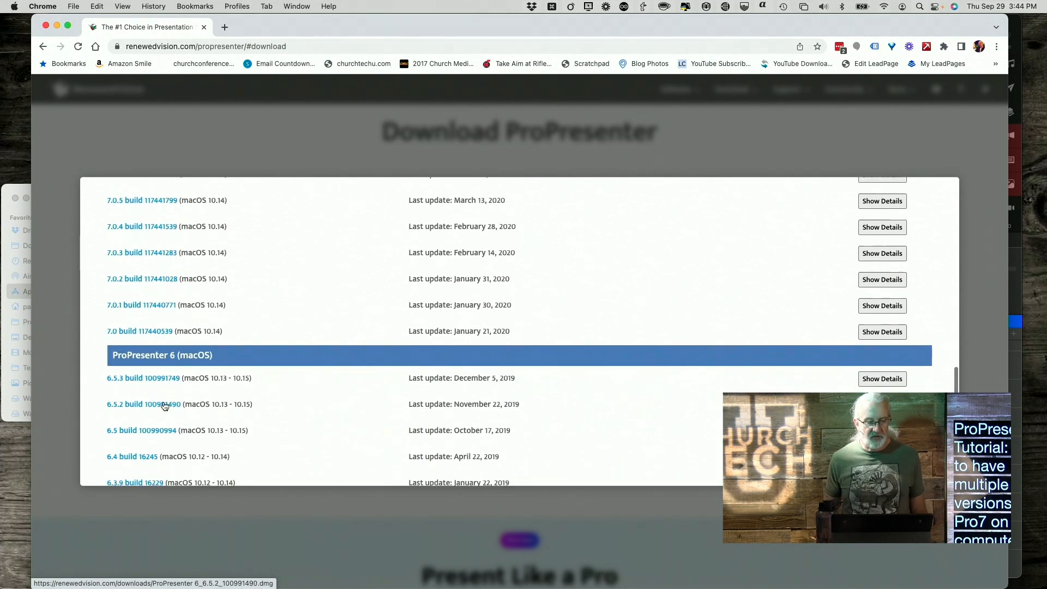
pyautogui.scroll(-3)
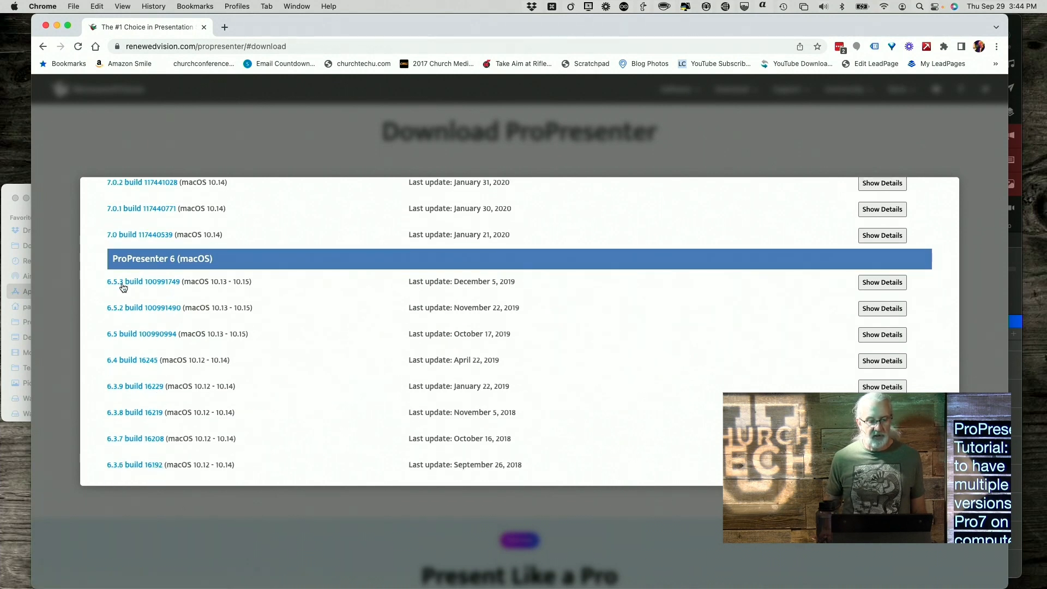
pyautogui.moveTo(123, 337)
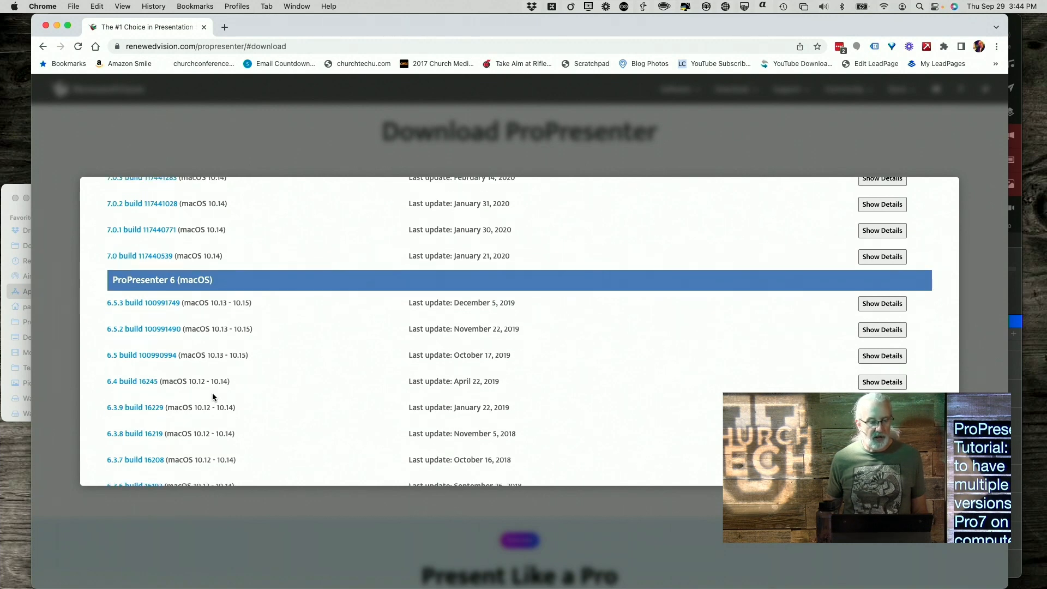
pyautogui.scroll(3)
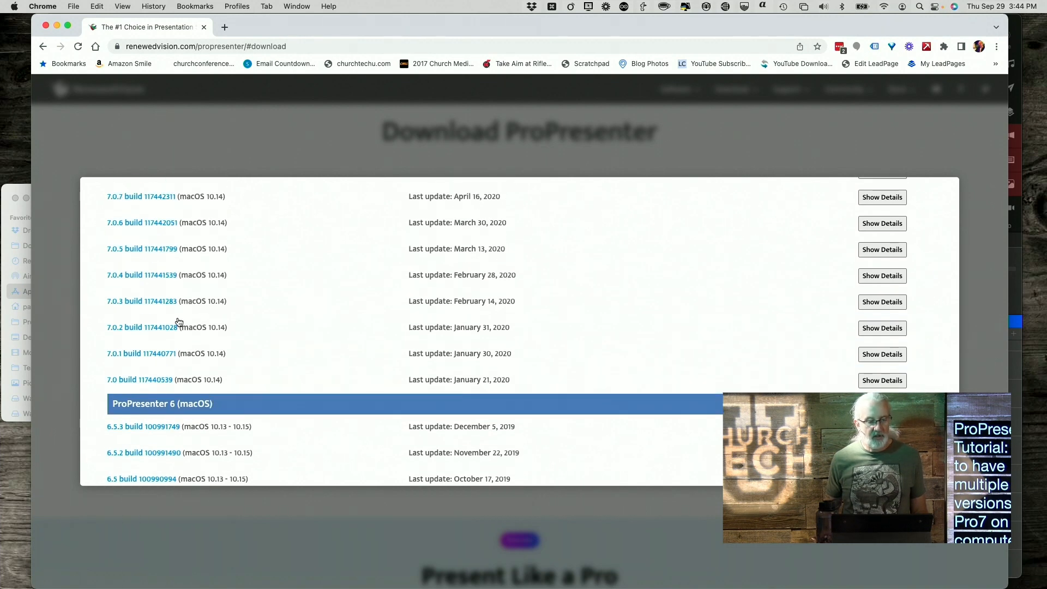
pyautogui.scroll(3)
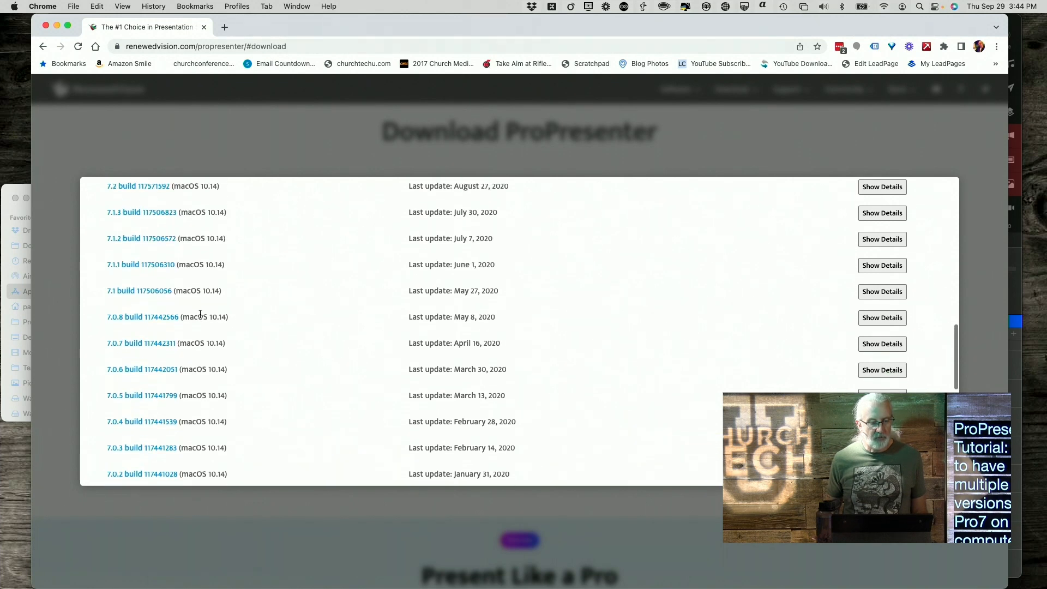
pyautogui.scroll(-3)
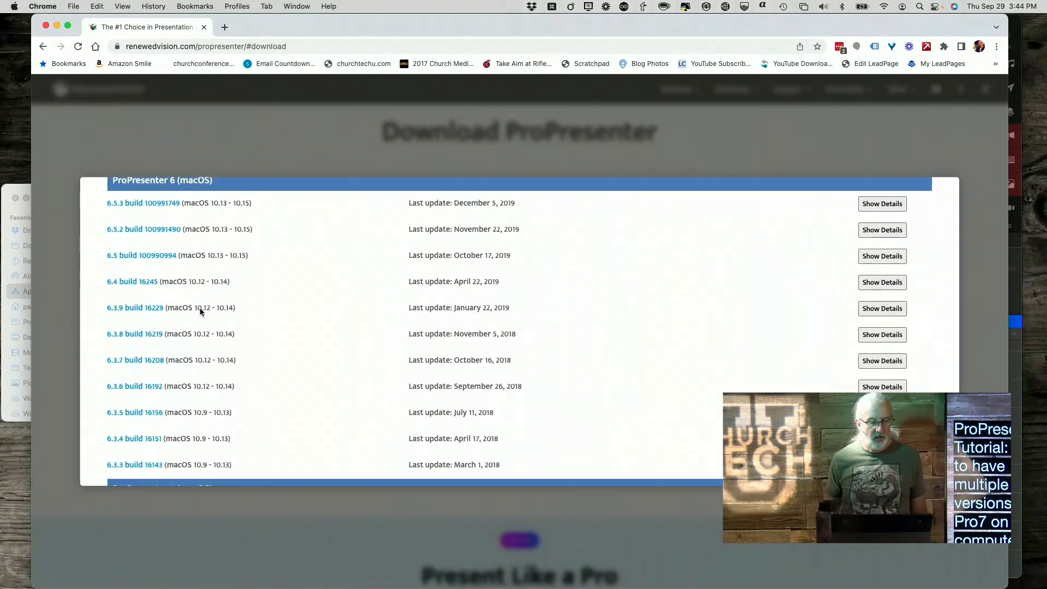
pyautogui.scroll(3)
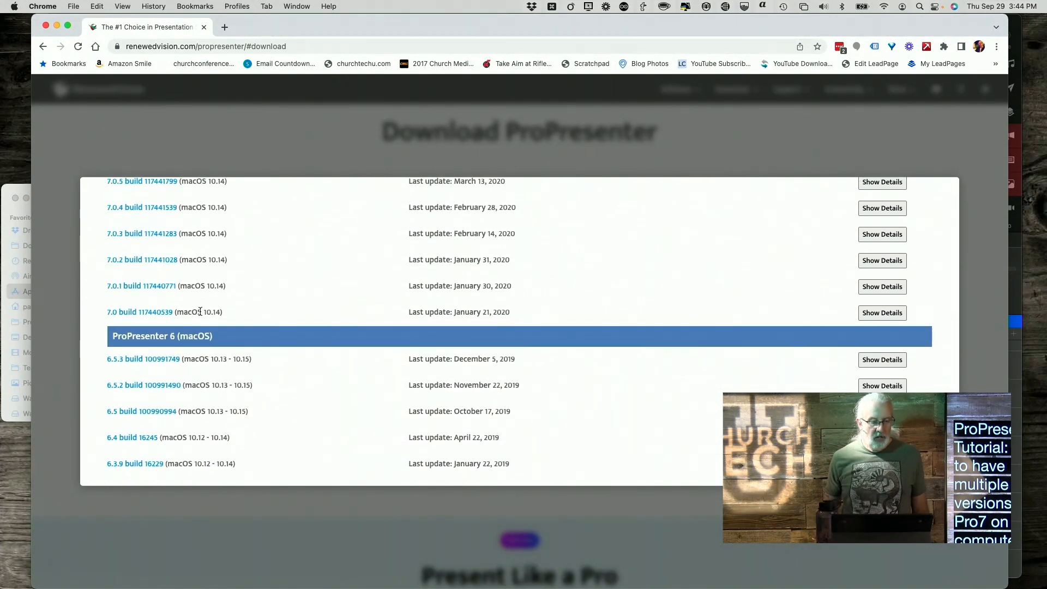
pyautogui.scroll(3)
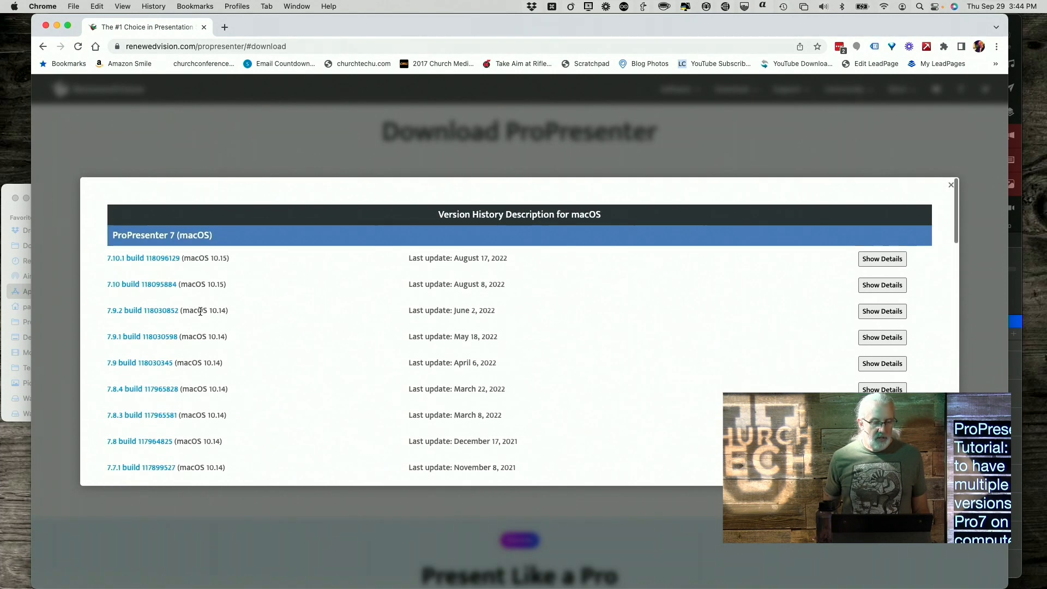
pyautogui.moveTo(165, 311)
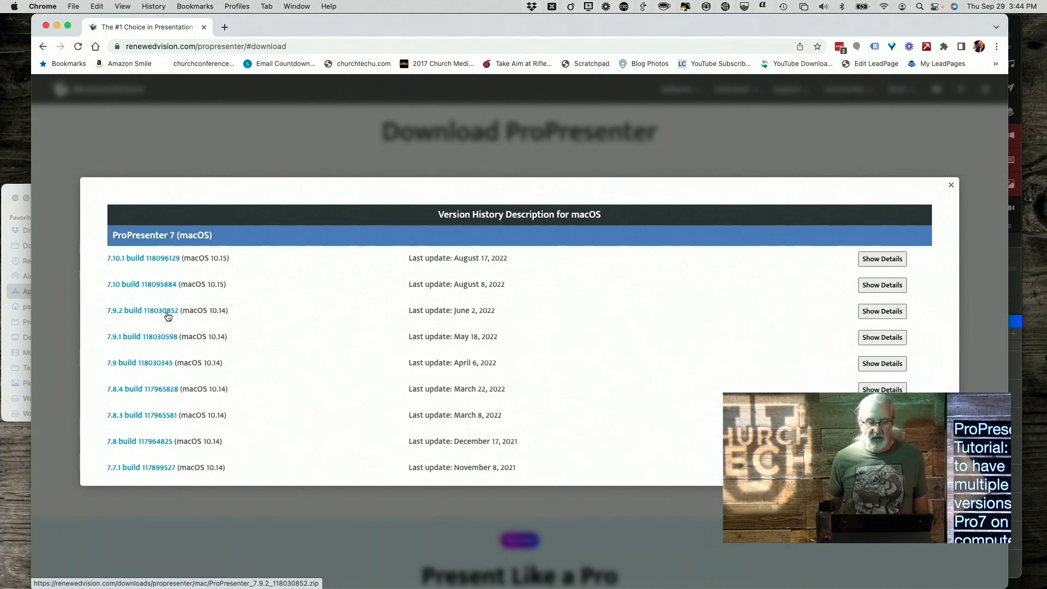
pyautogui.moveTo(166, 341)
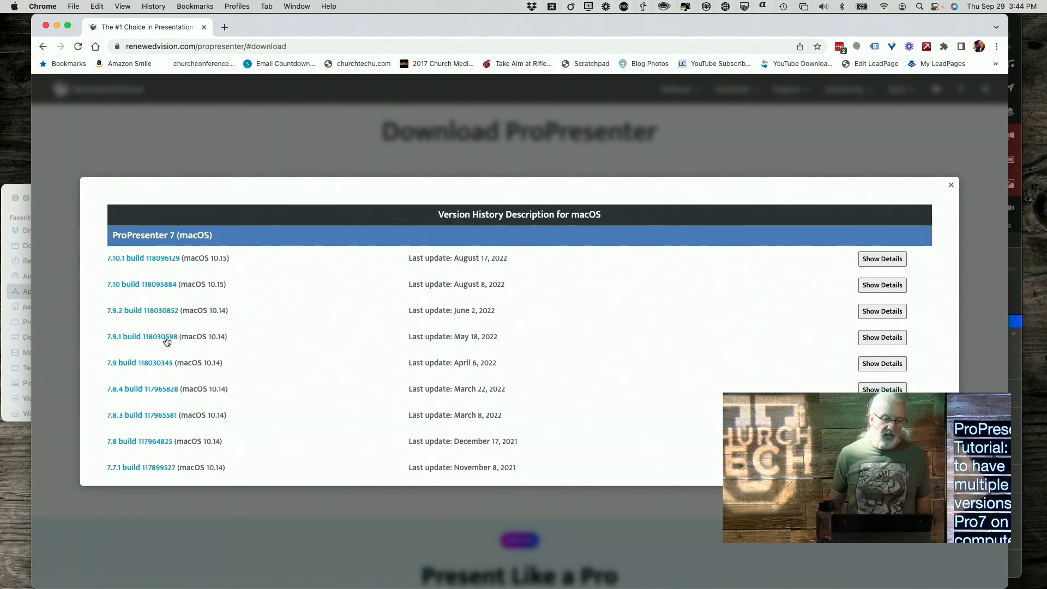
pyautogui.moveTo(143, 310)
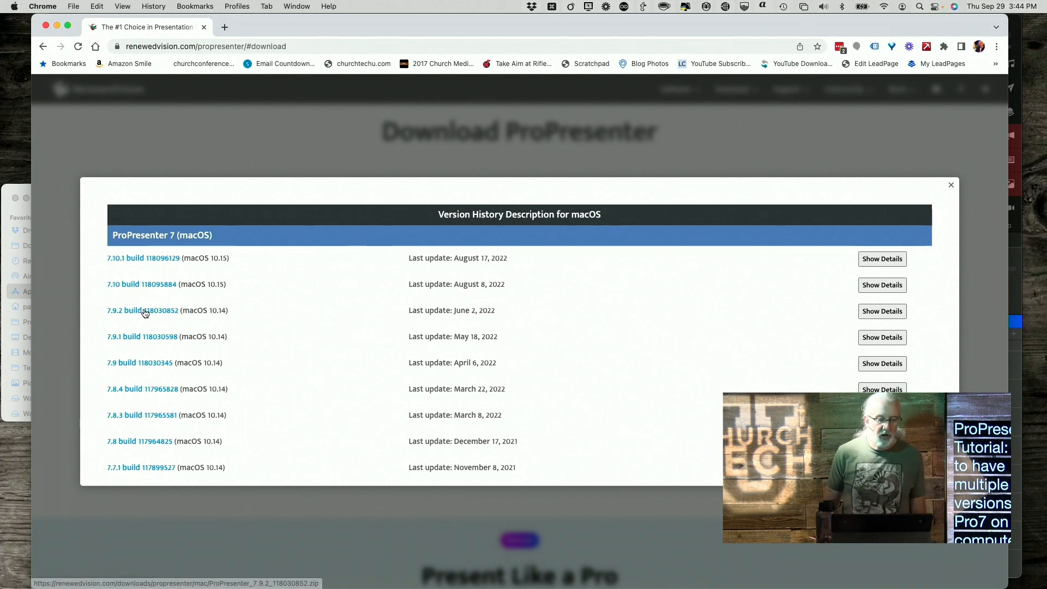
pyautogui.moveTo(25, 192)
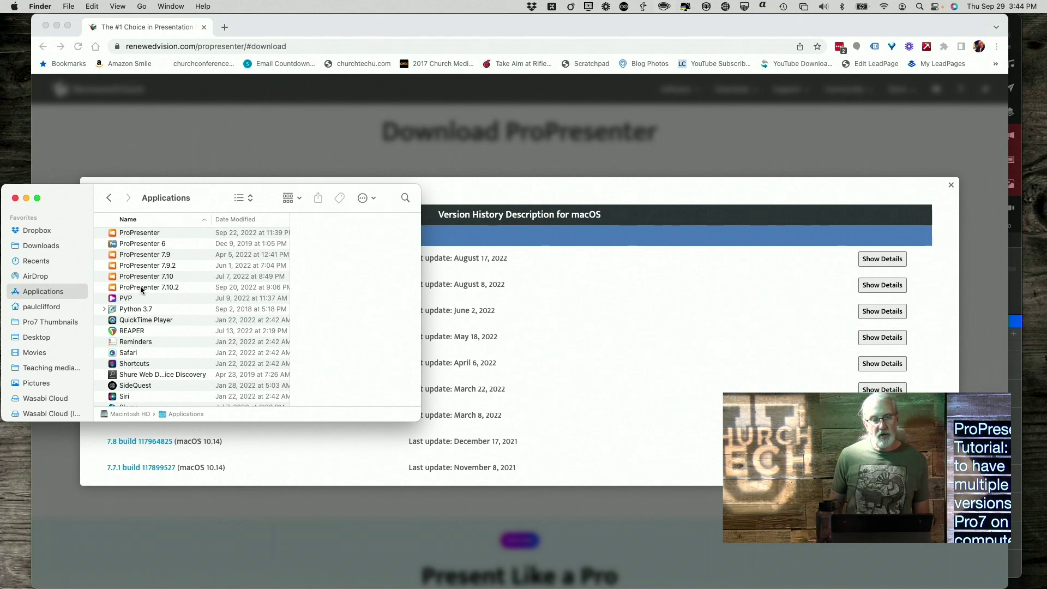
pyautogui.moveTo(147, 247)
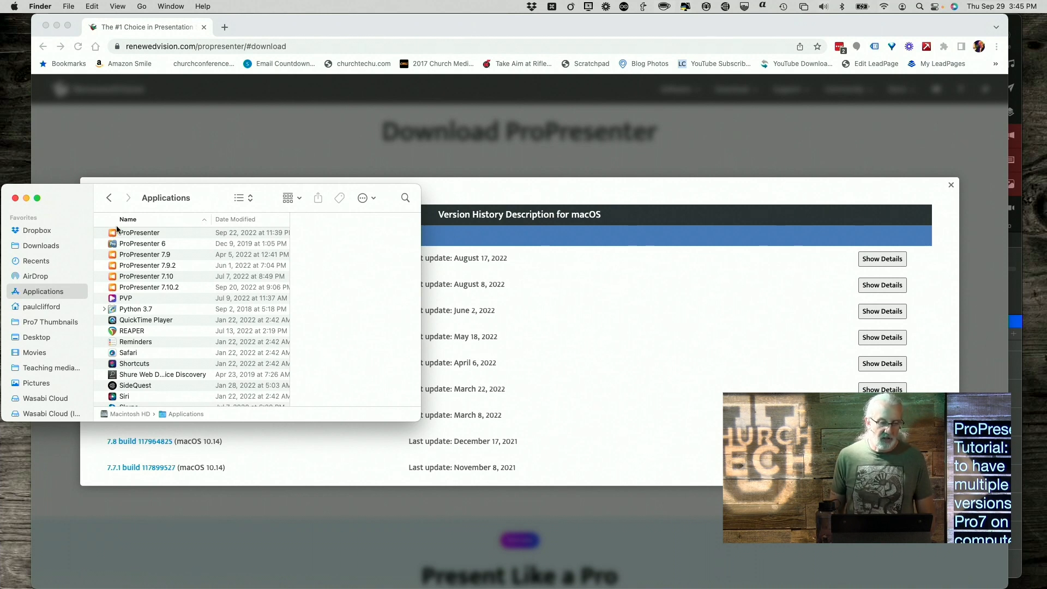
pyautogui.moveTo(132, 261)
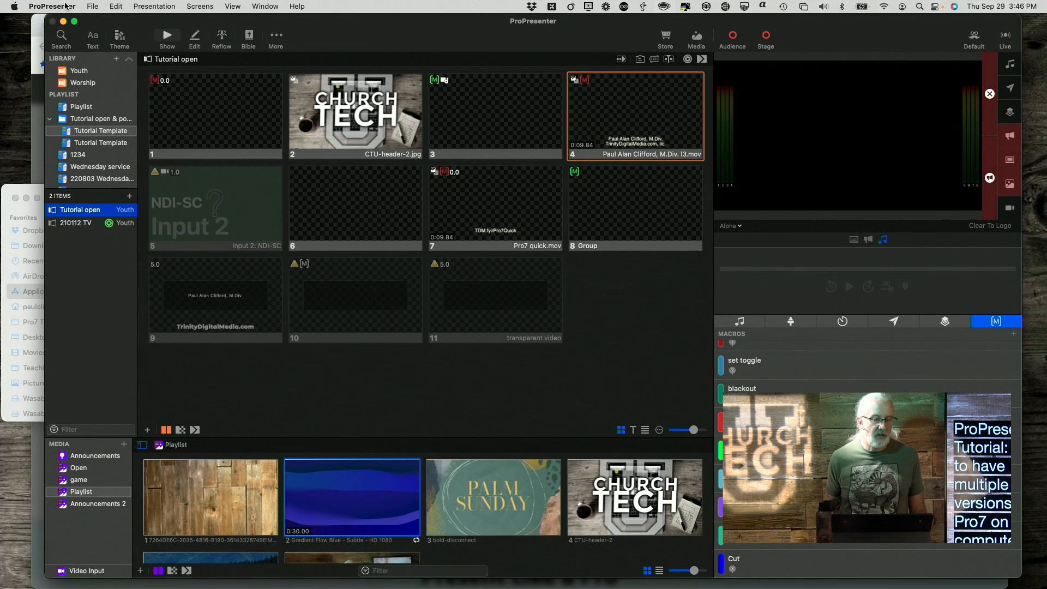
# Confirm the running ProPresenter is version 7.10.2 via About, then quit it
pyautogui.click(51, 7)
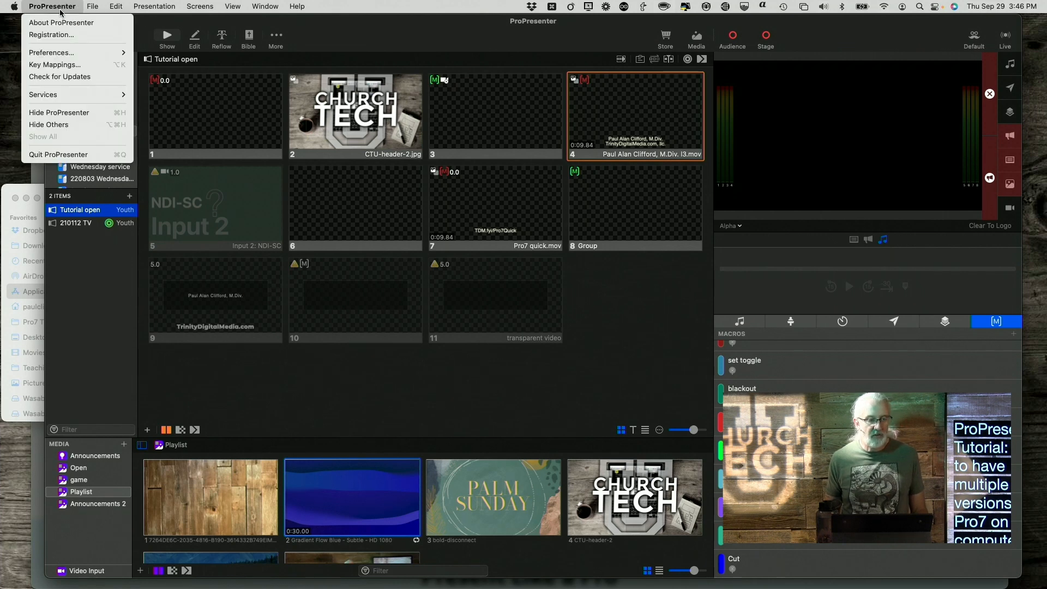
pyautogui.click(61, 23)
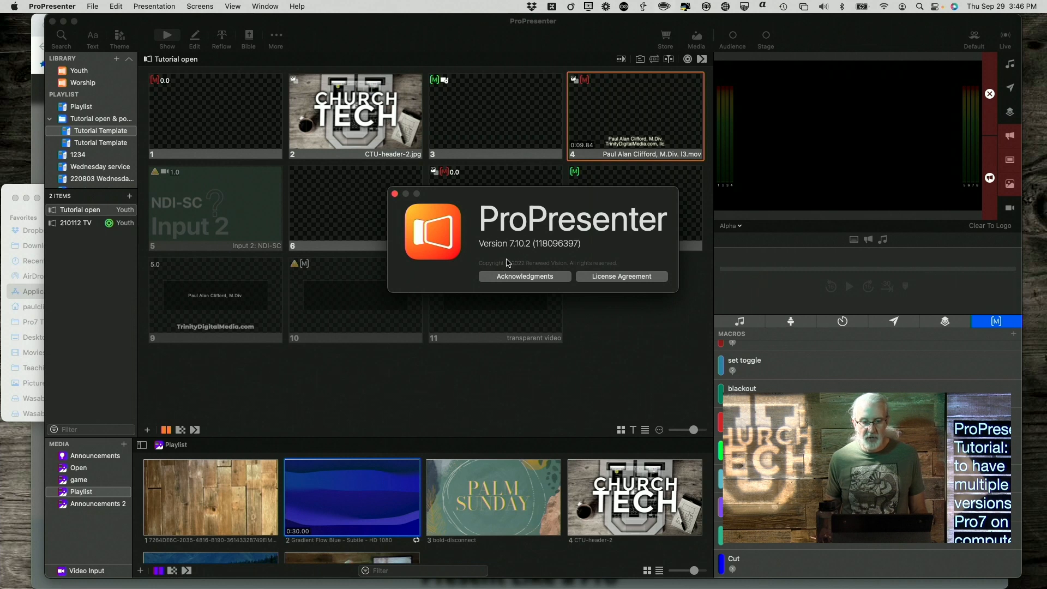
pyautogui.moveTo(429, 219)
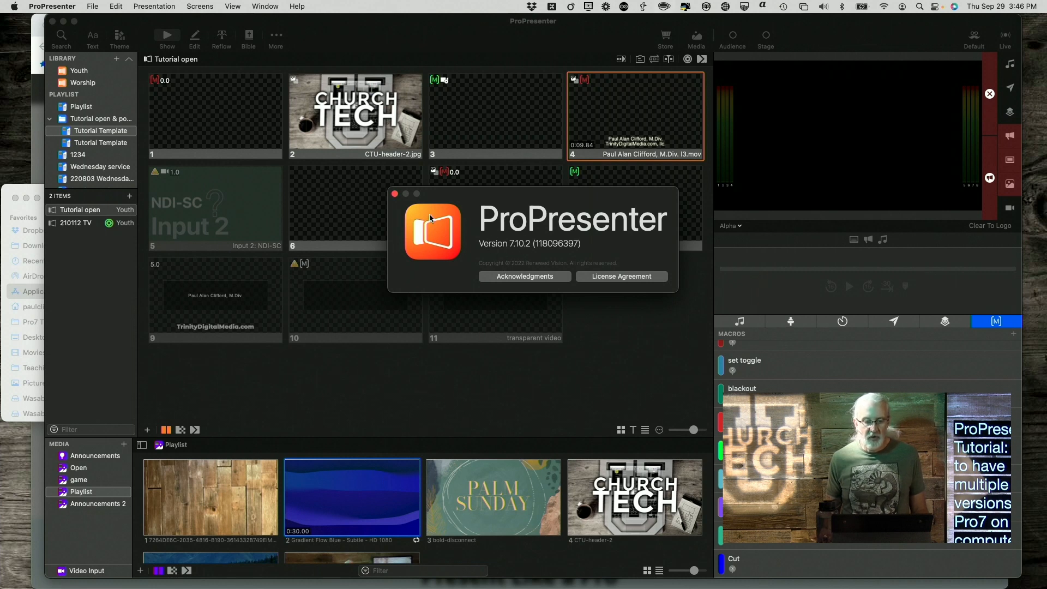
pyautogui.click(394, 194)
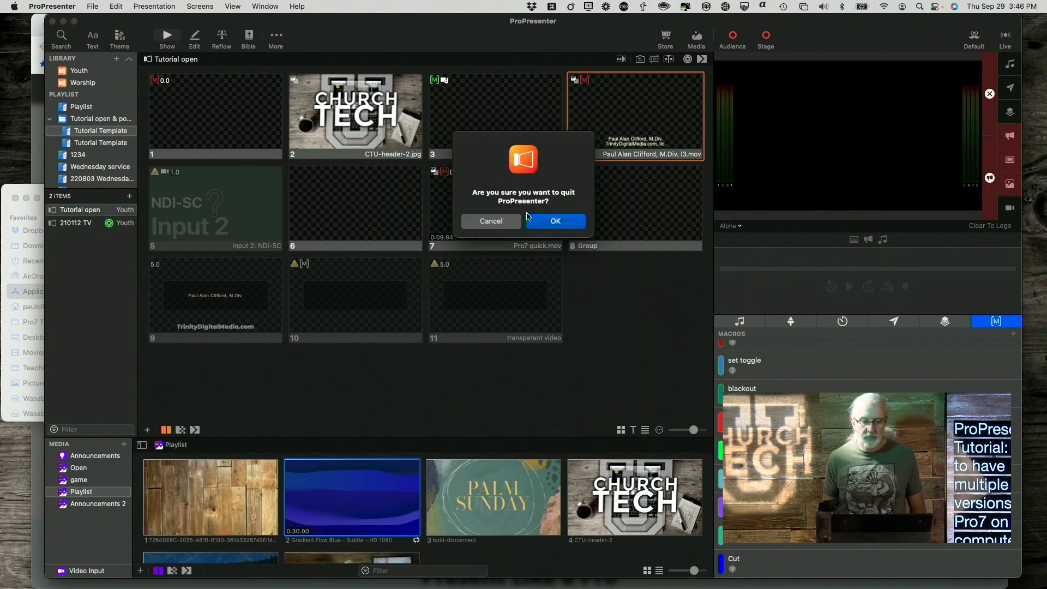
pyautogui.moveTo(555, 221)
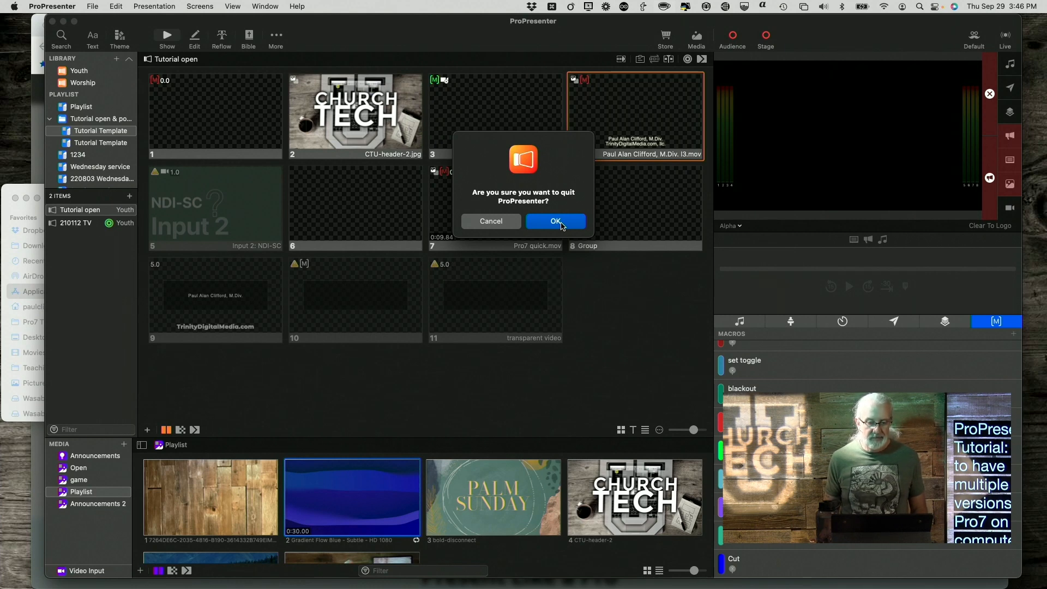
pyautogui.click(555, 222)
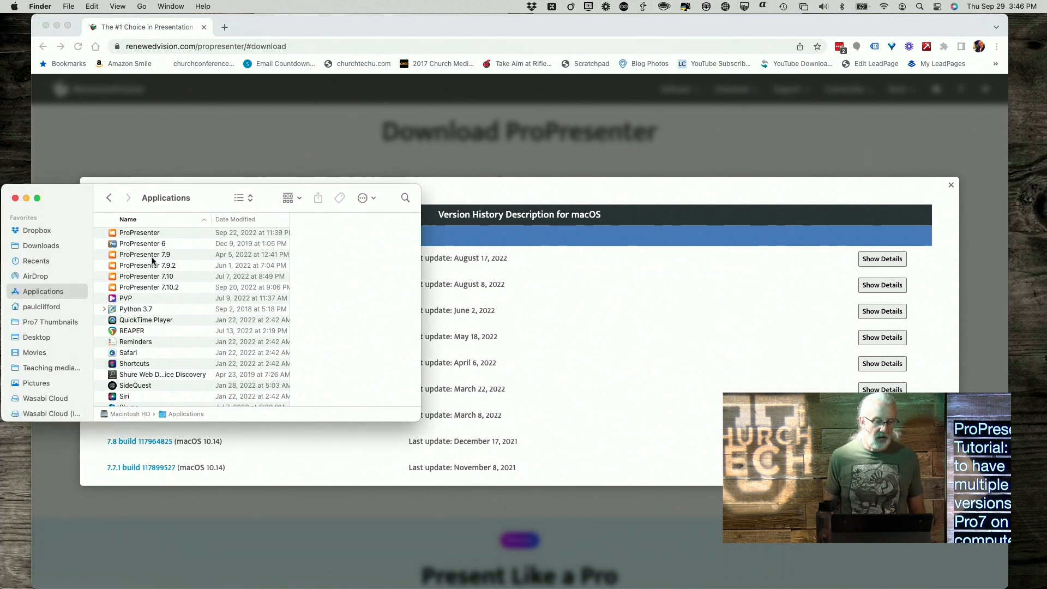
# Launch ProPresenter 7.9.2 from the Applications folder
pyautogui.click(147, 265)
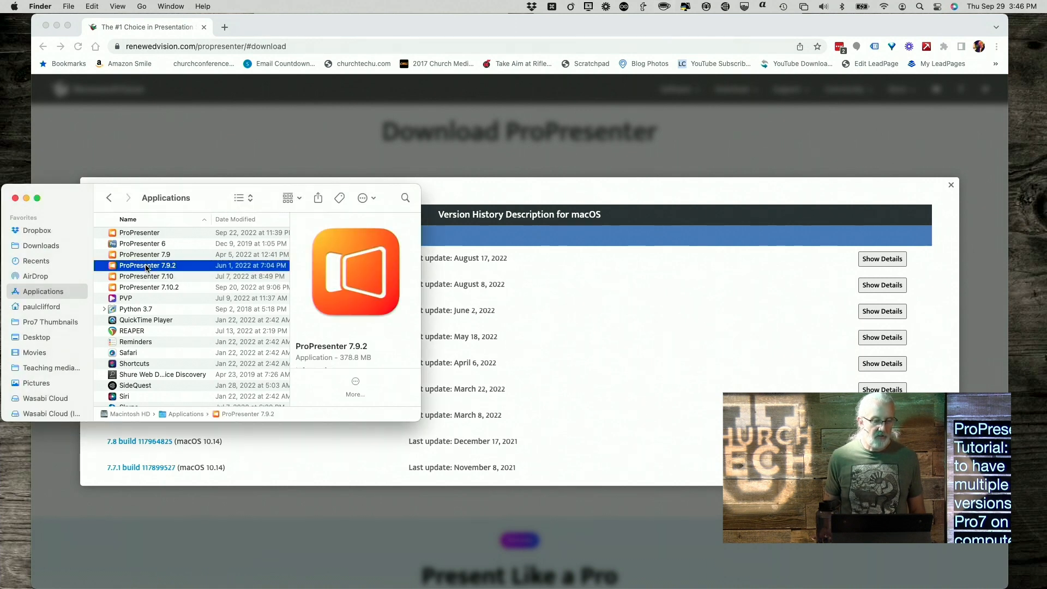
pyautogui.doubleClick(148, 265)
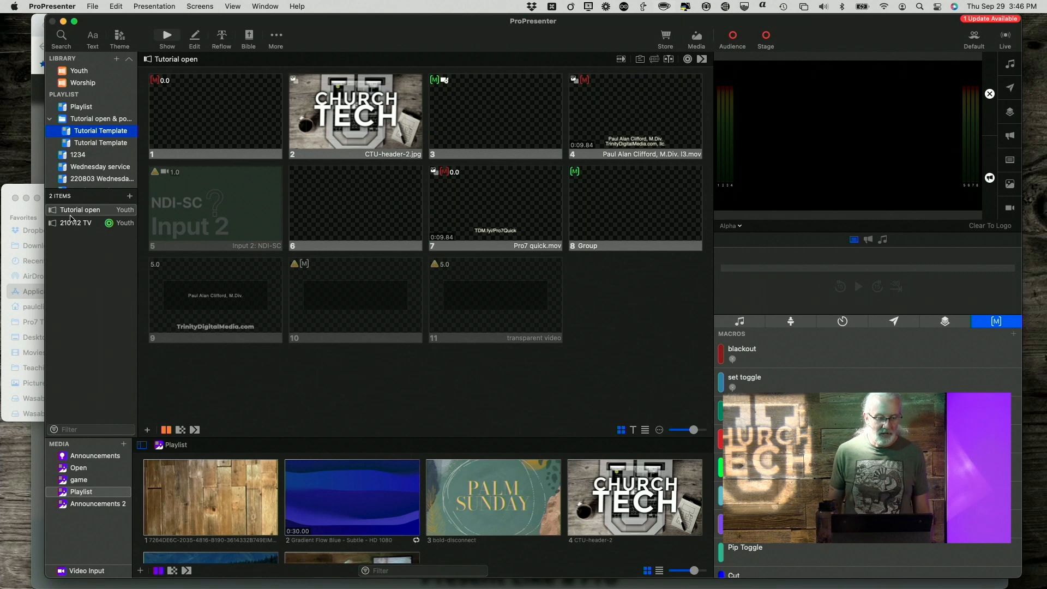
# Put the fourth 210112 TV slide live in 7.9.2, quit, and relaunch ProPresenter from the Dock
pyautogui.click(76, 222)
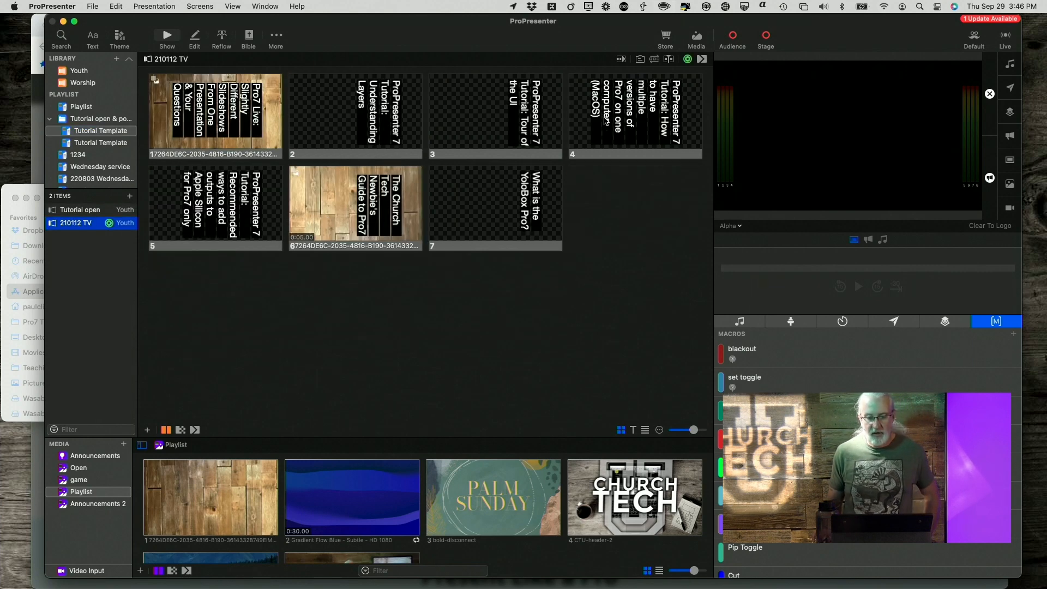
pyautogui.click(634, 114)
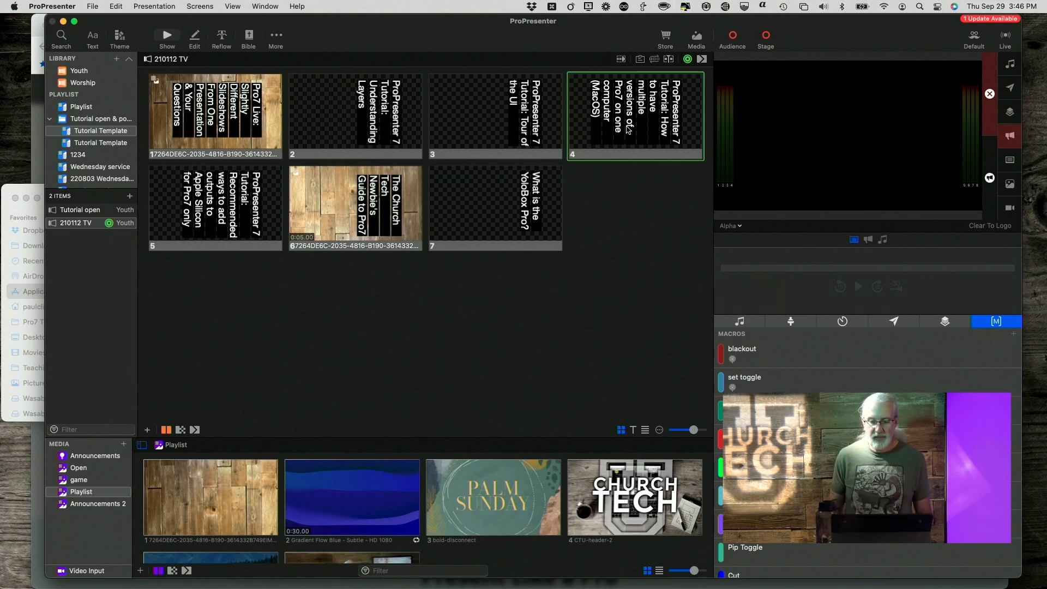
pyautogui.moveTo(263, 234)
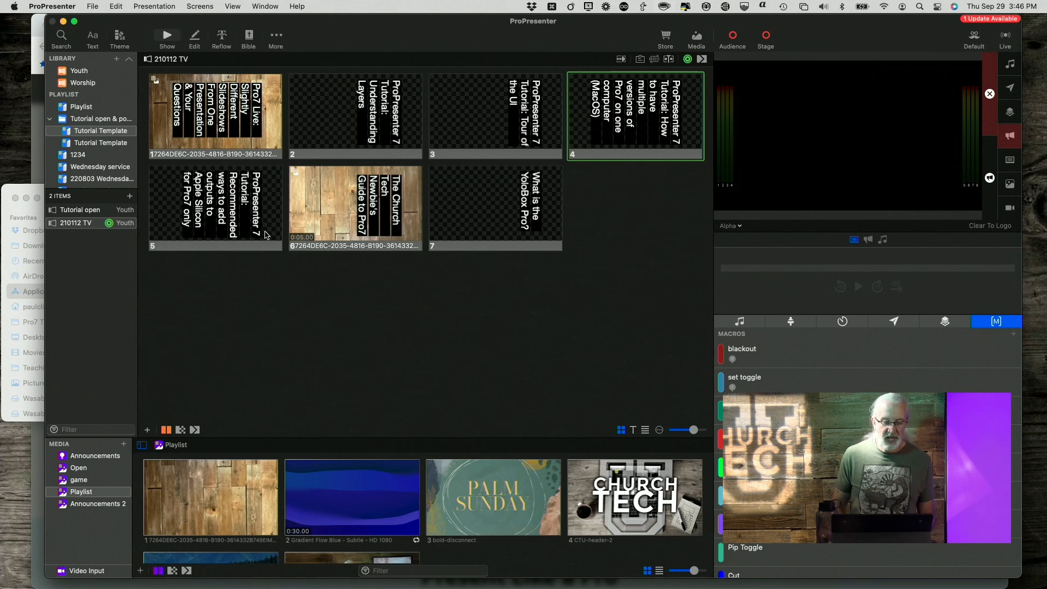
pyautogui.moveTo(333, 154)
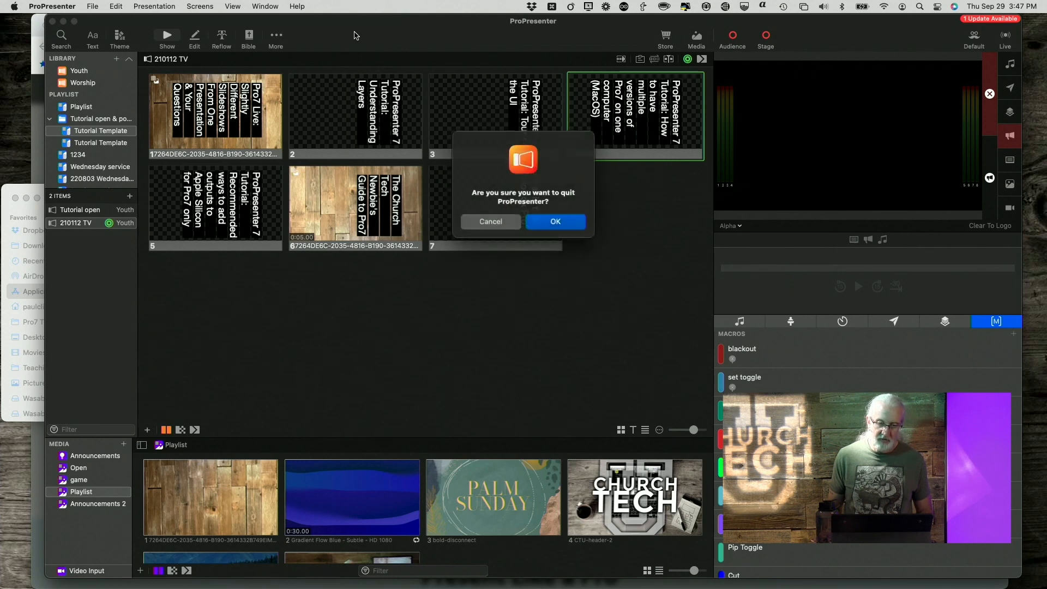
pyautogui.moveTo(555, 222)
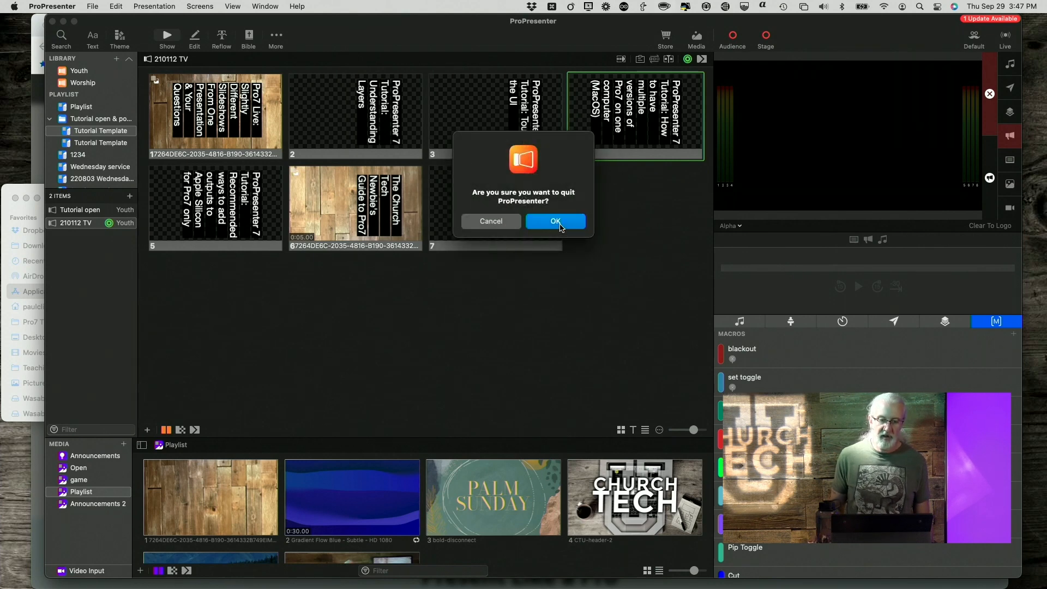
pyautogui.click(555, 222)
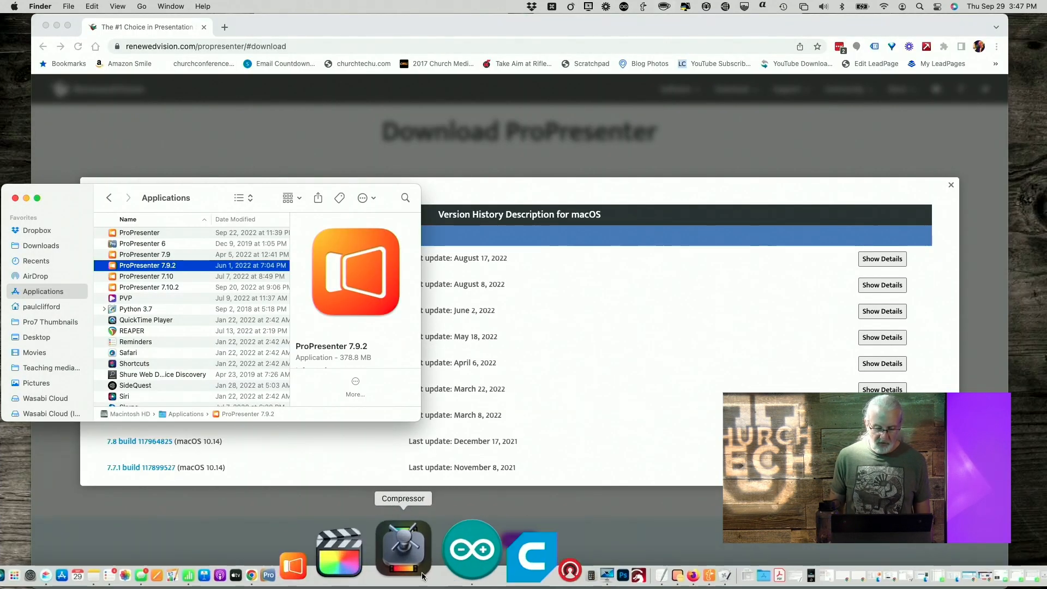
pyautogui.click(402, 548)
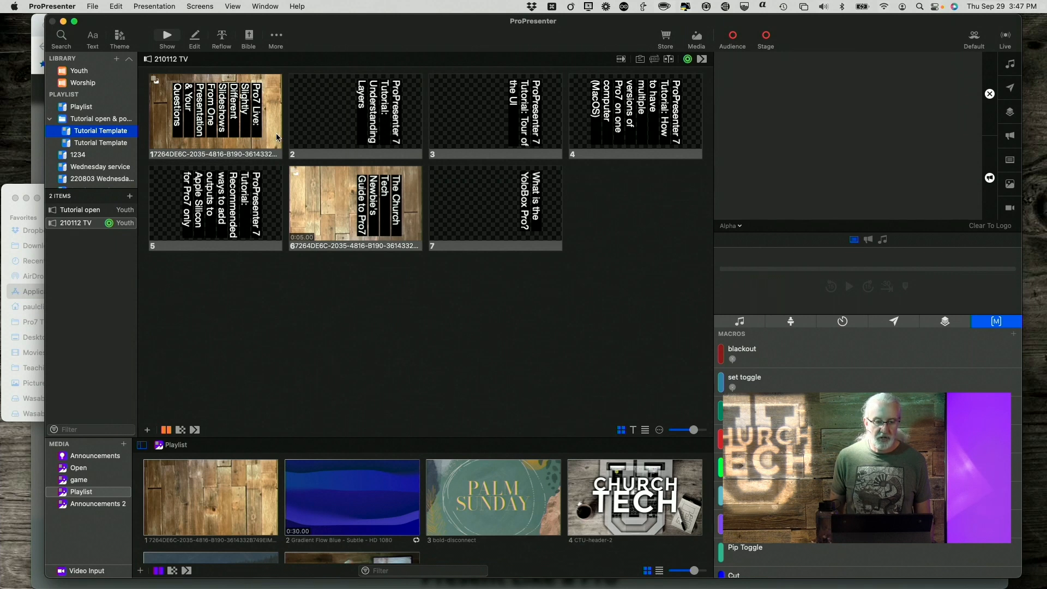
# Put the first 210112 TV slide live, then select the blank sixth slide in Tutorial open
pyautogui.click(214, 115)
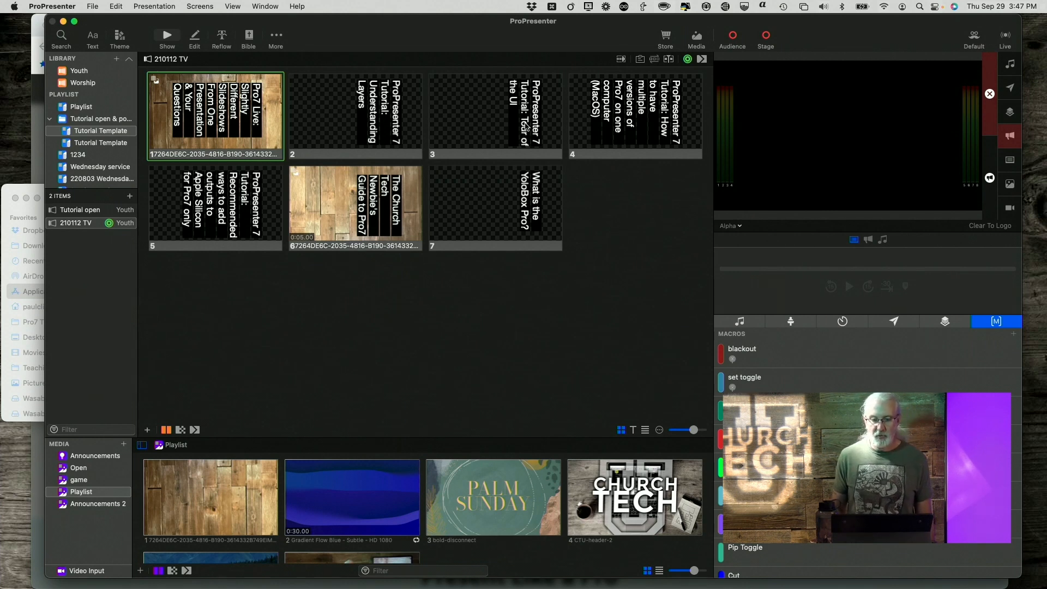
pyautogui.moveTo(584, 107)
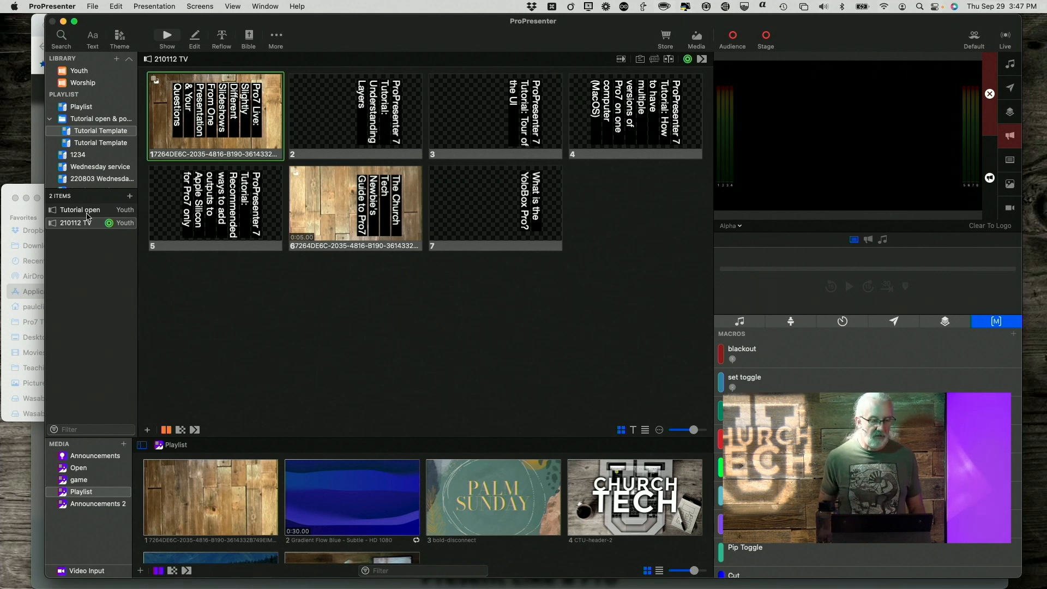
pyautogui.click(79, 209)
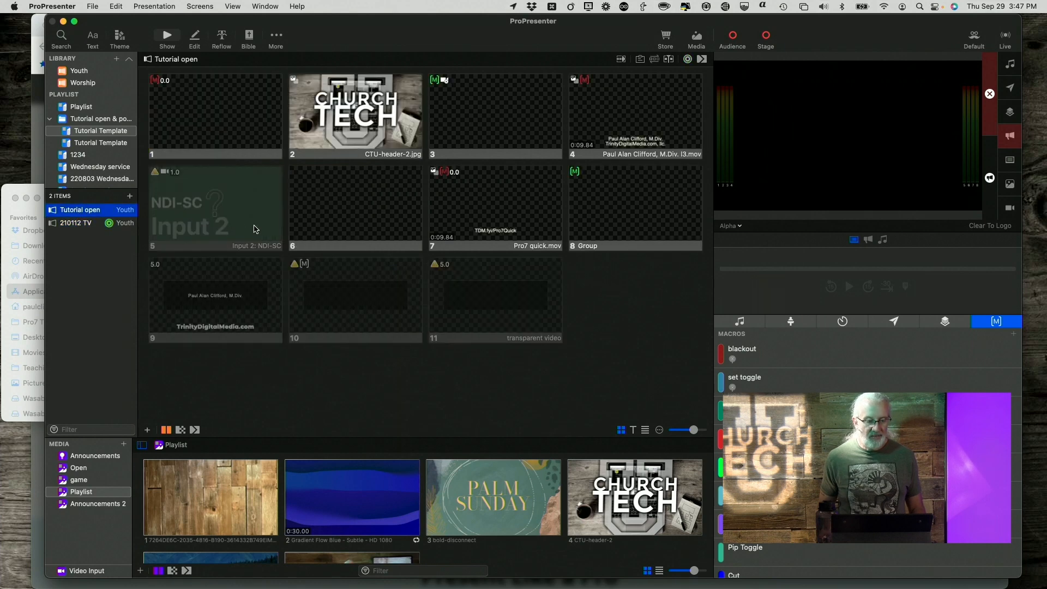
pyautogui.moveTo(320, 223)
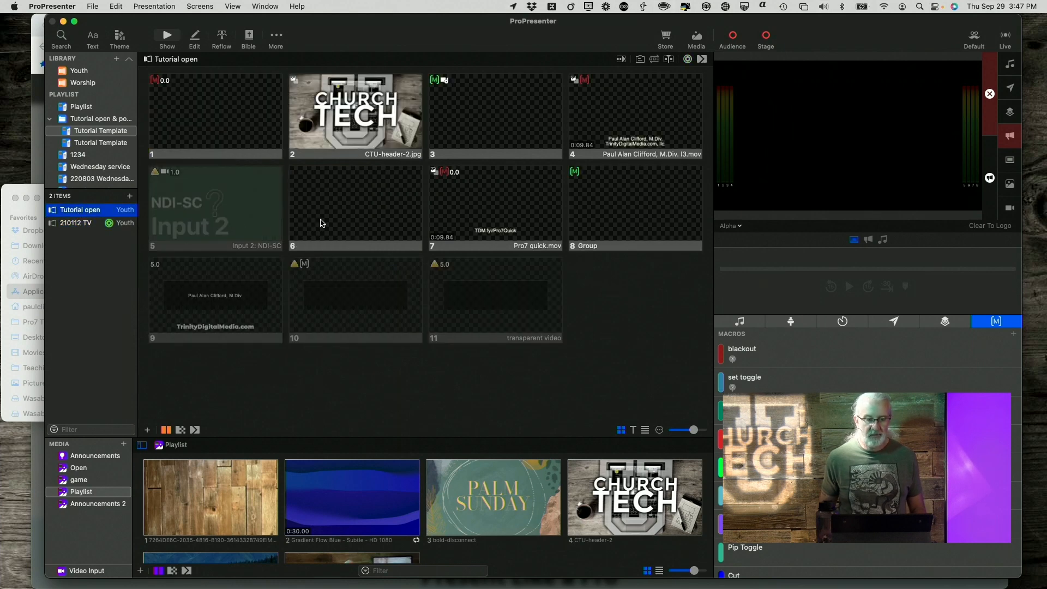
pyautogui.moveTo(362, 207)
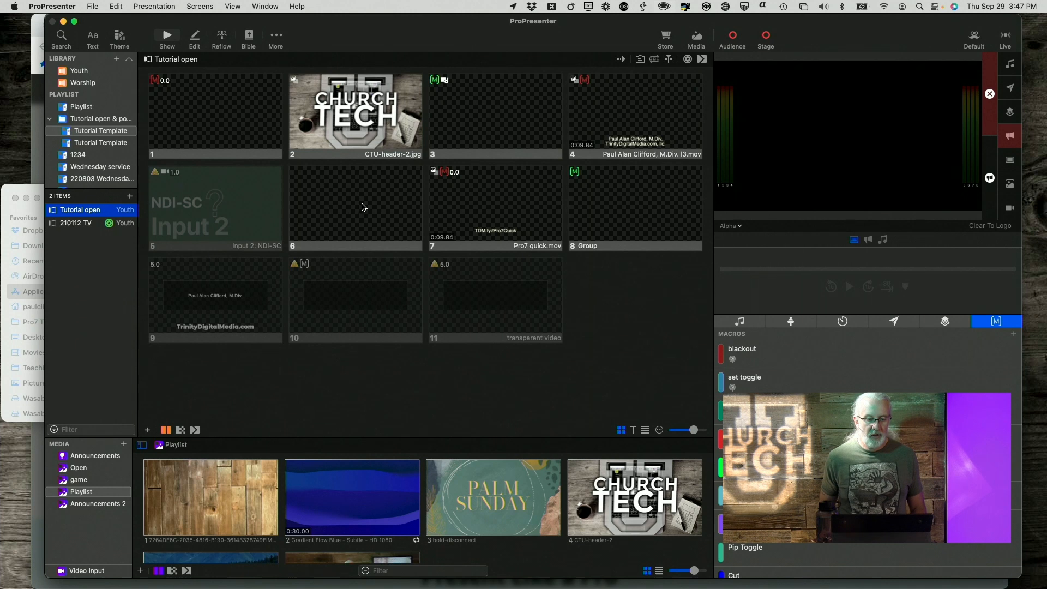
pyautogui.click(355, 207)
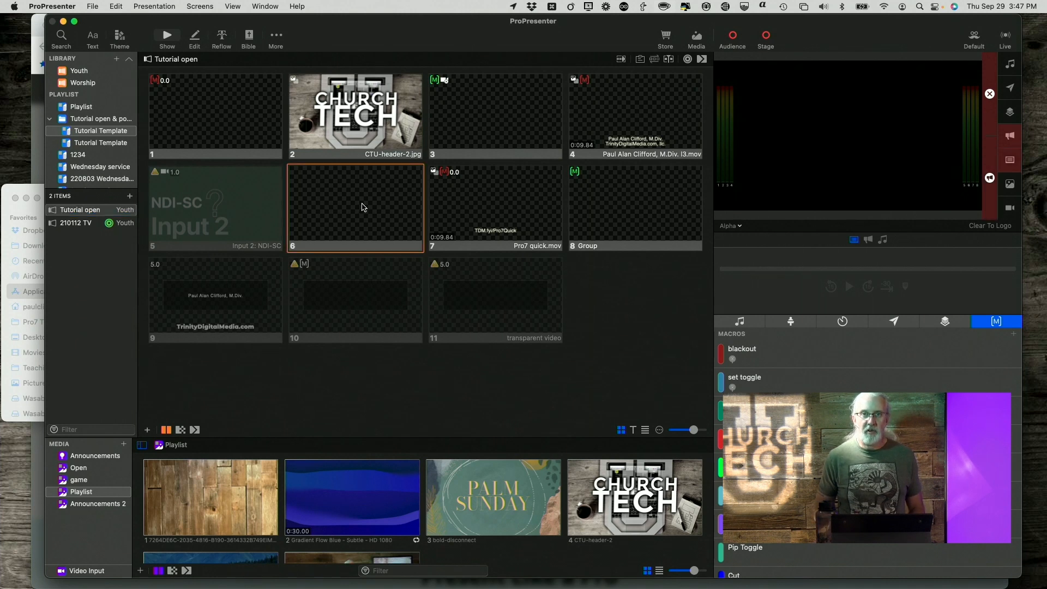